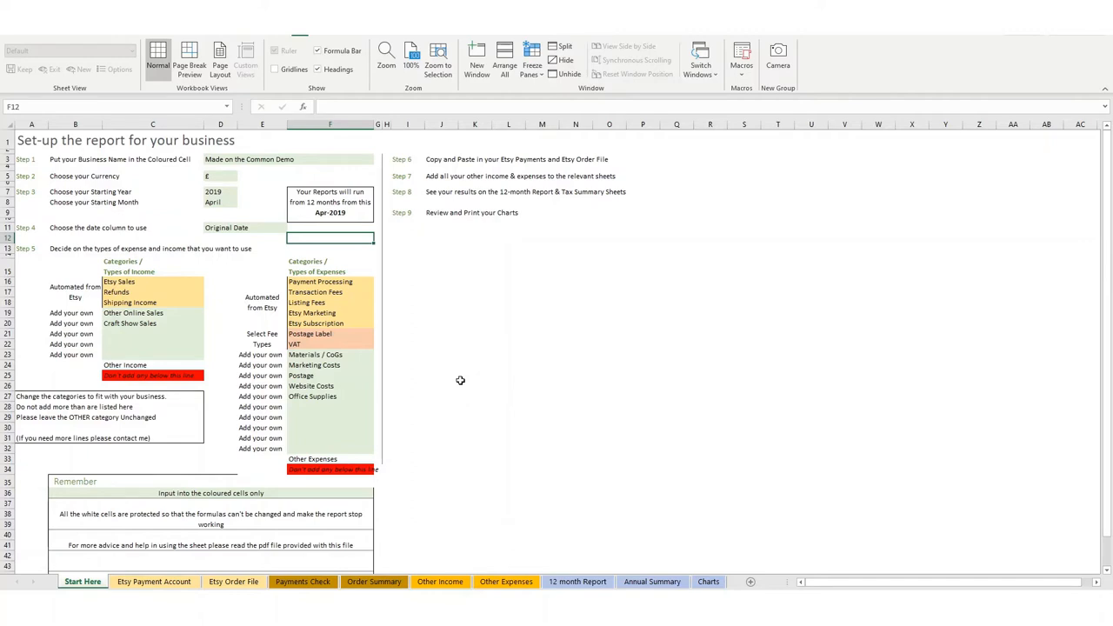
mouse_move(492, 373)
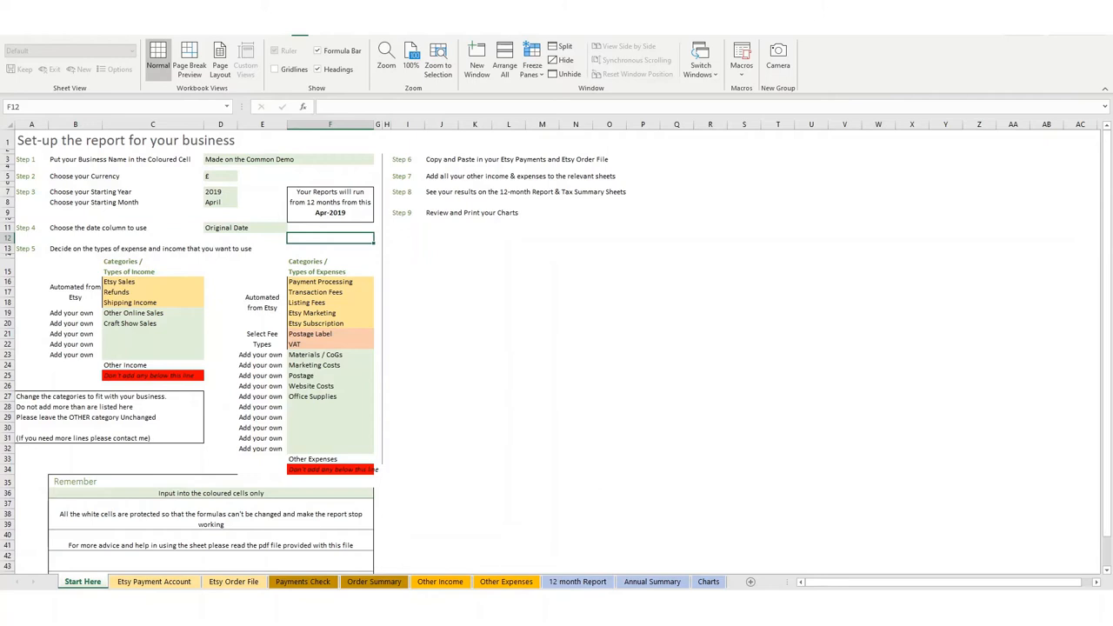
mouse_move(160, 387)
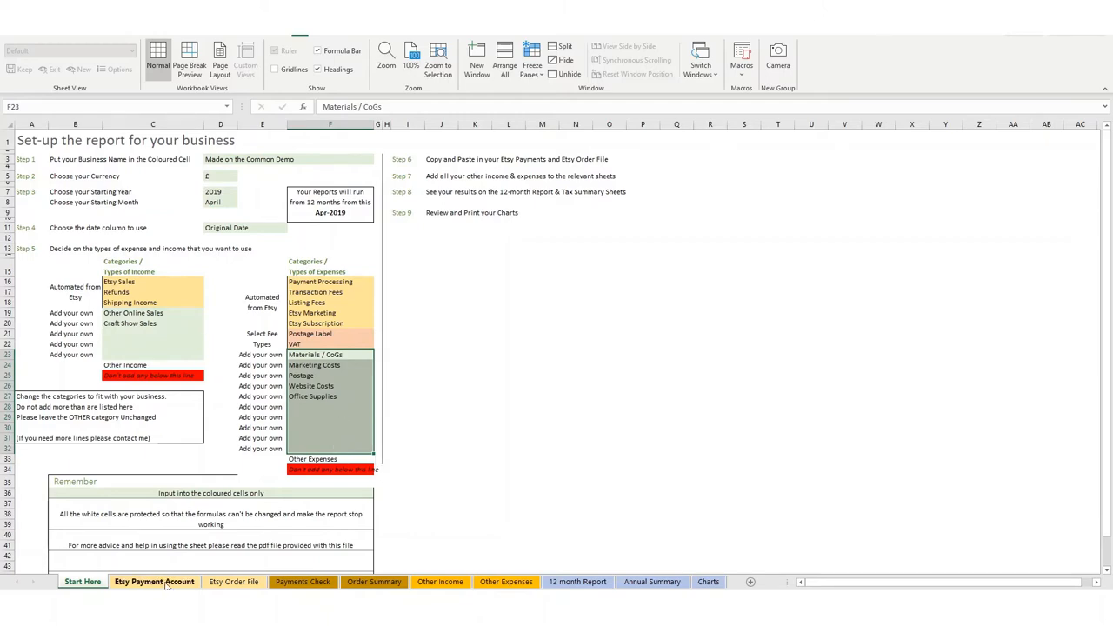
Visit the Etsy Payment Account sheet, then scroll the Etsy Order File to Sale Date
left_click(154, 581)
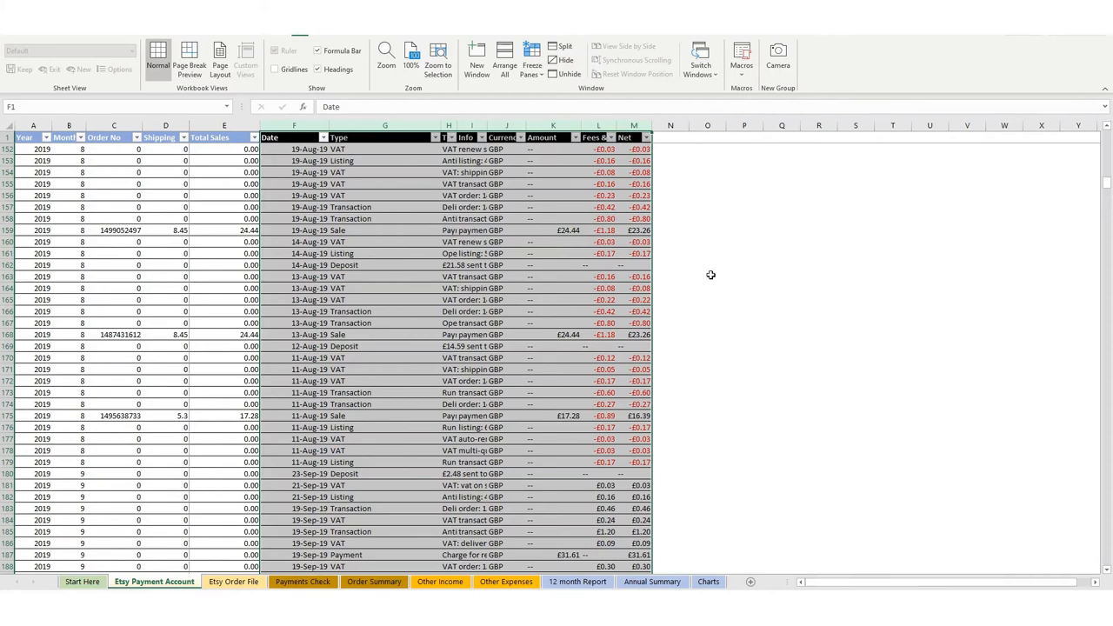
left_click(293, 126)
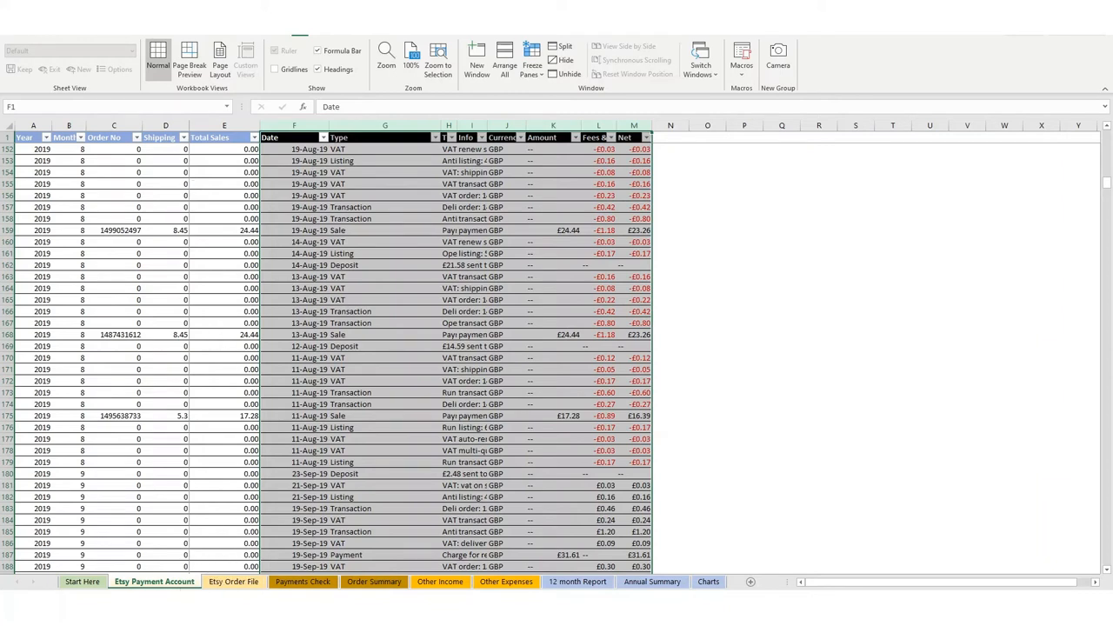
left_click(233, 582)
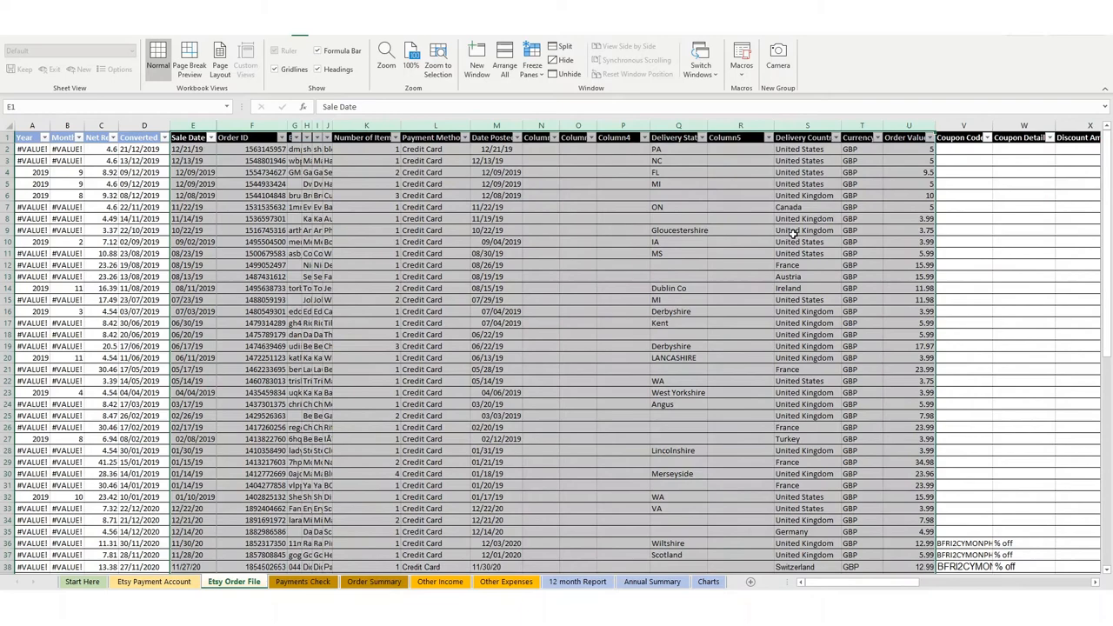
scroll("right", 3)
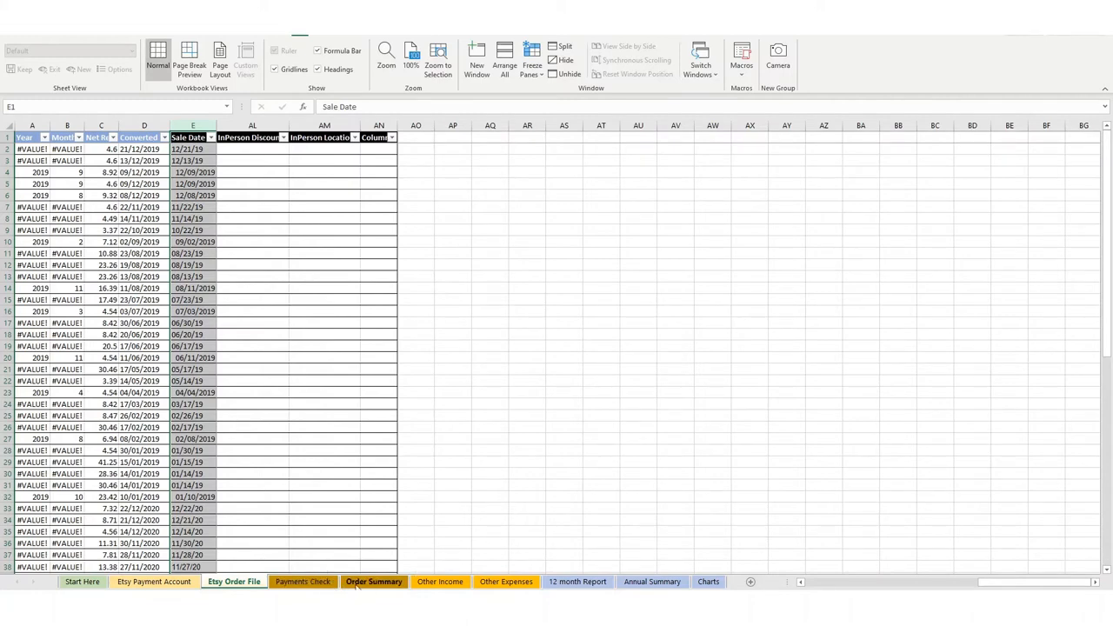
Review the Payments Check sheet, then switch to the Order Summary sheet
left_click(303, 581)
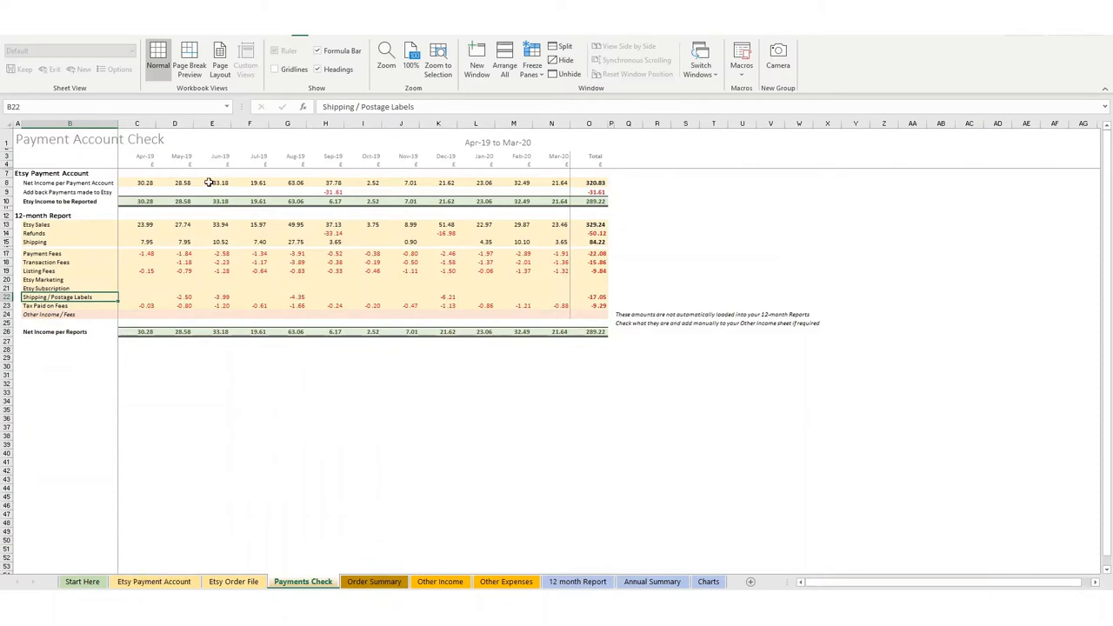
mouse_move(467, 252)
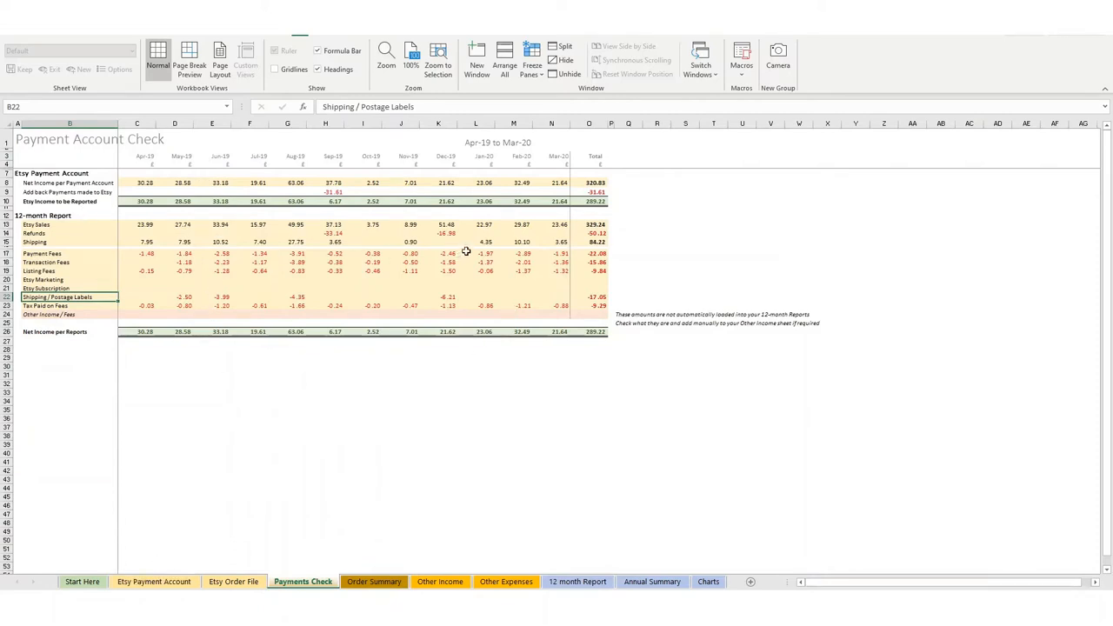
mouse_move(98, 209)
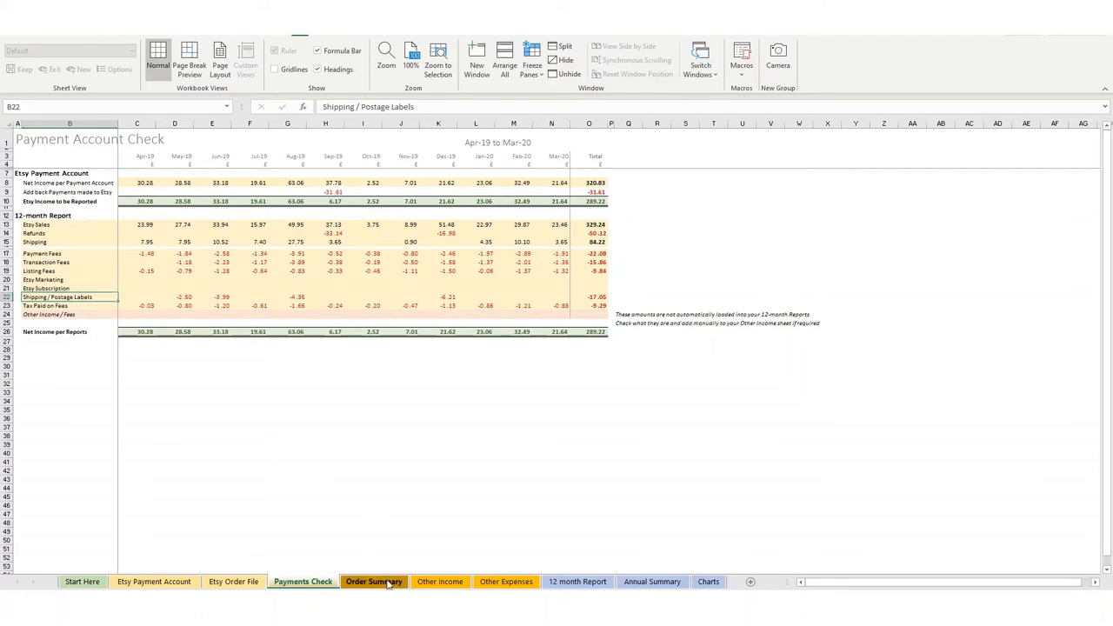
left_click(373, 581)
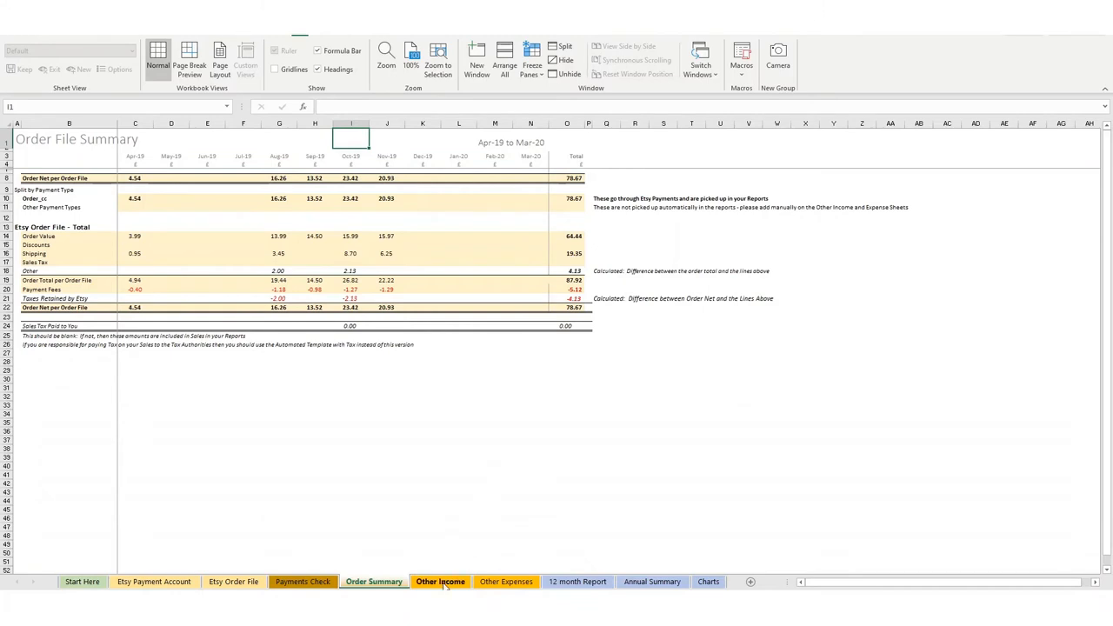
Review craft show and online sales on Other Income, then view Other Expenses
left_click(440, 582)
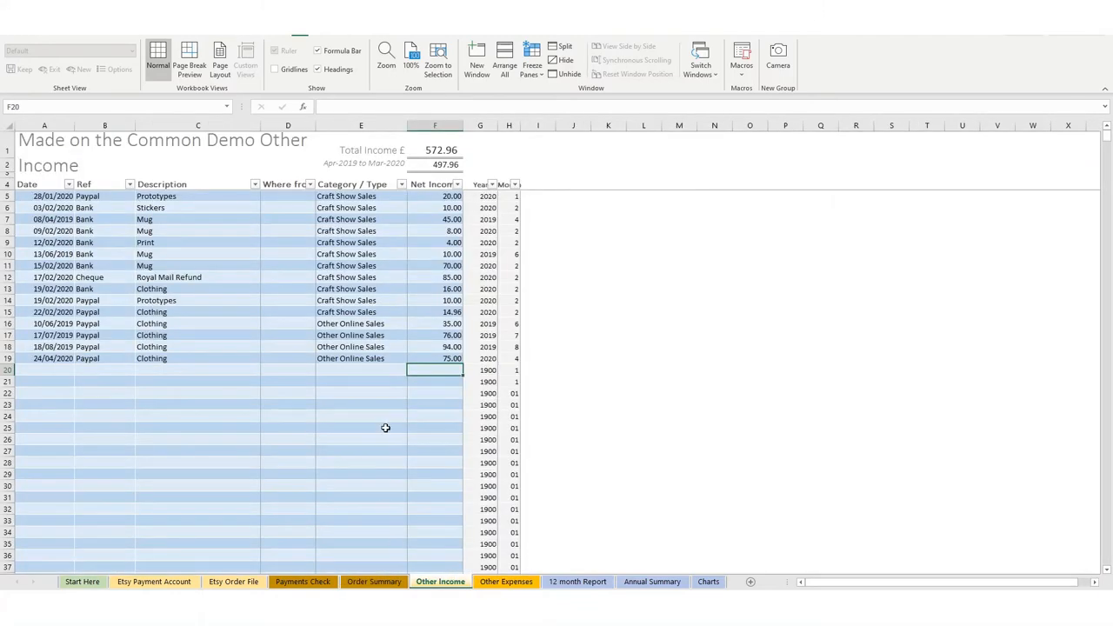
mouse_move(385, 409)
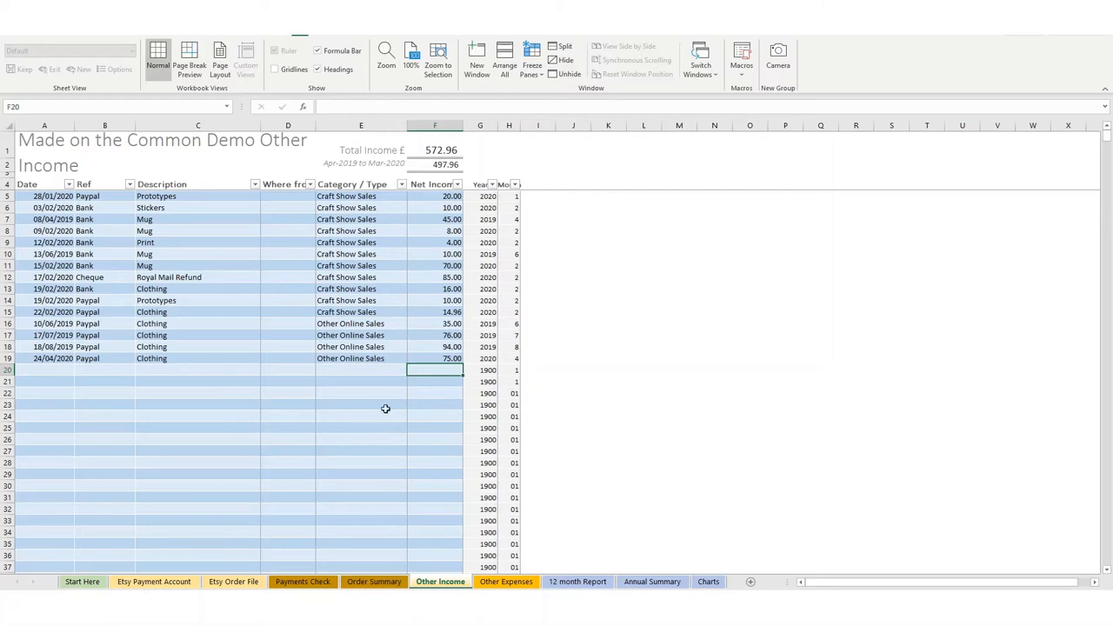
mouse_move(393, 329)
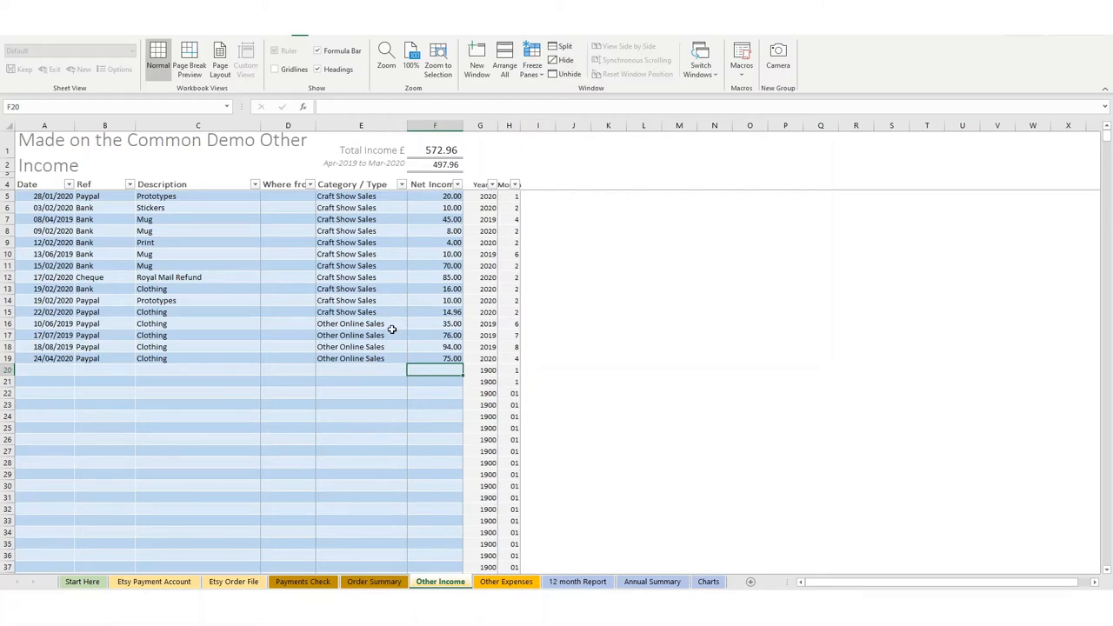
mouse_move(418, 310)
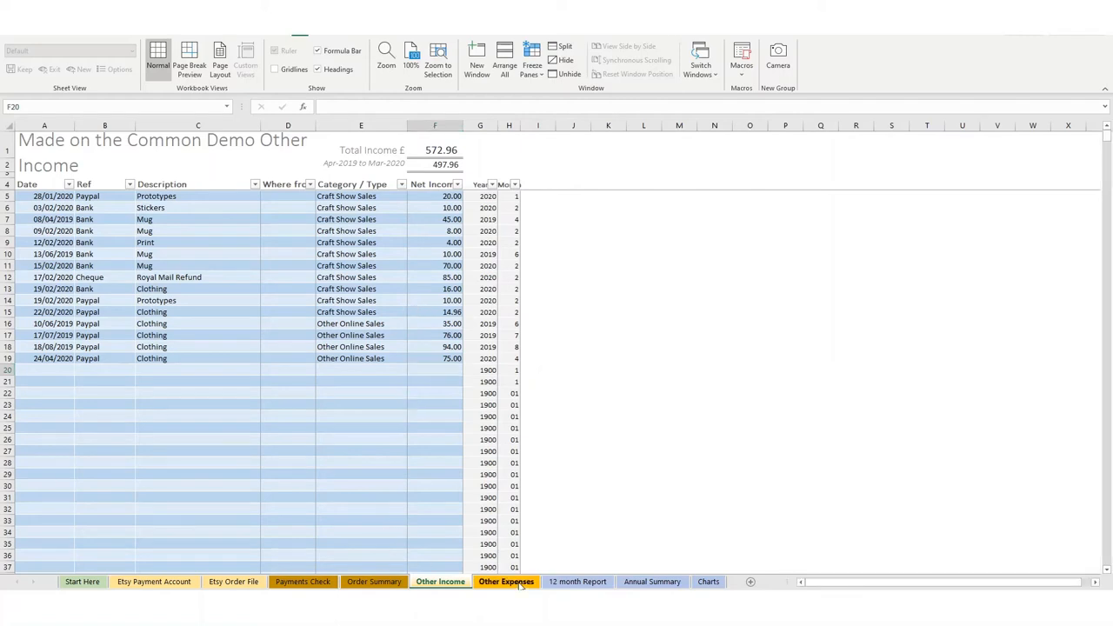
left_click(506, 581)
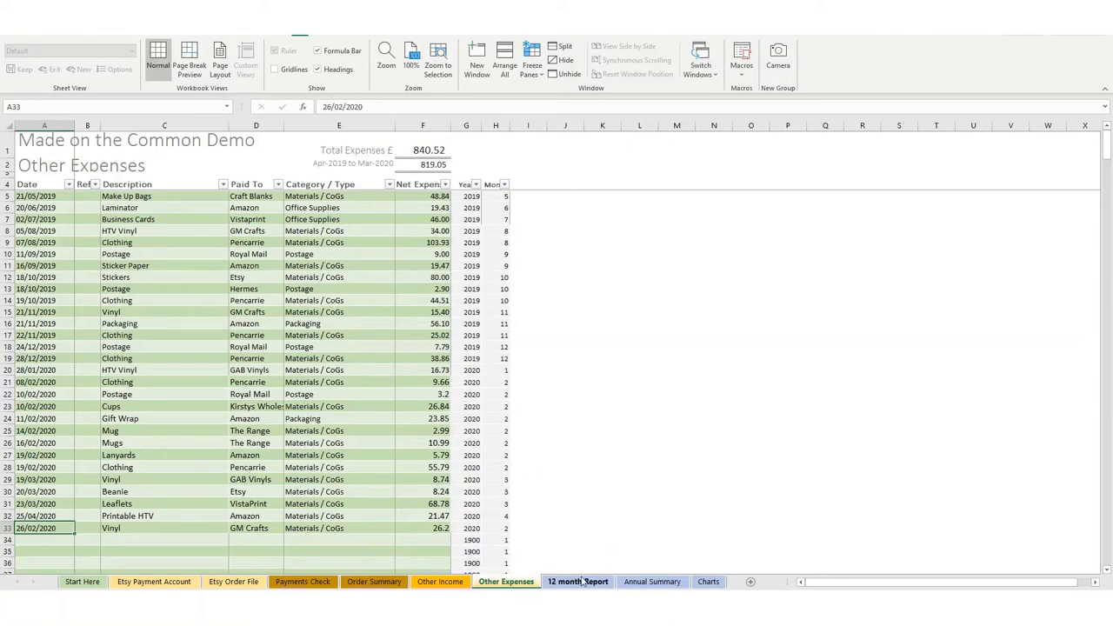
Inspect month headers and profit rows on the 12 month Report sheet
left_click(577, 581)
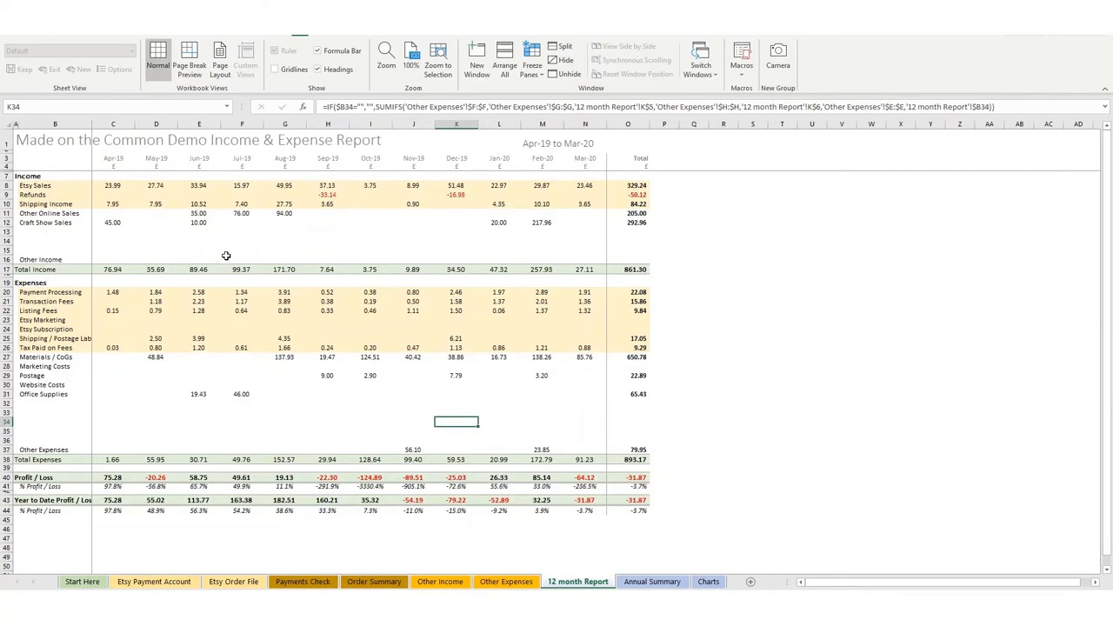
mouse_move(571, 232)
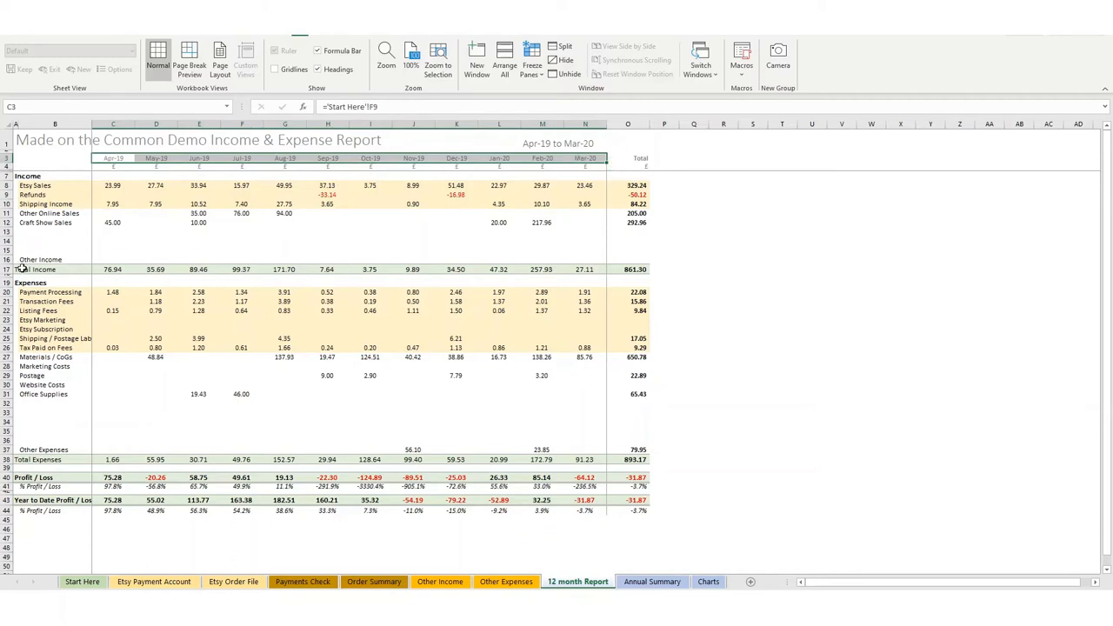
left_click(55, 459)
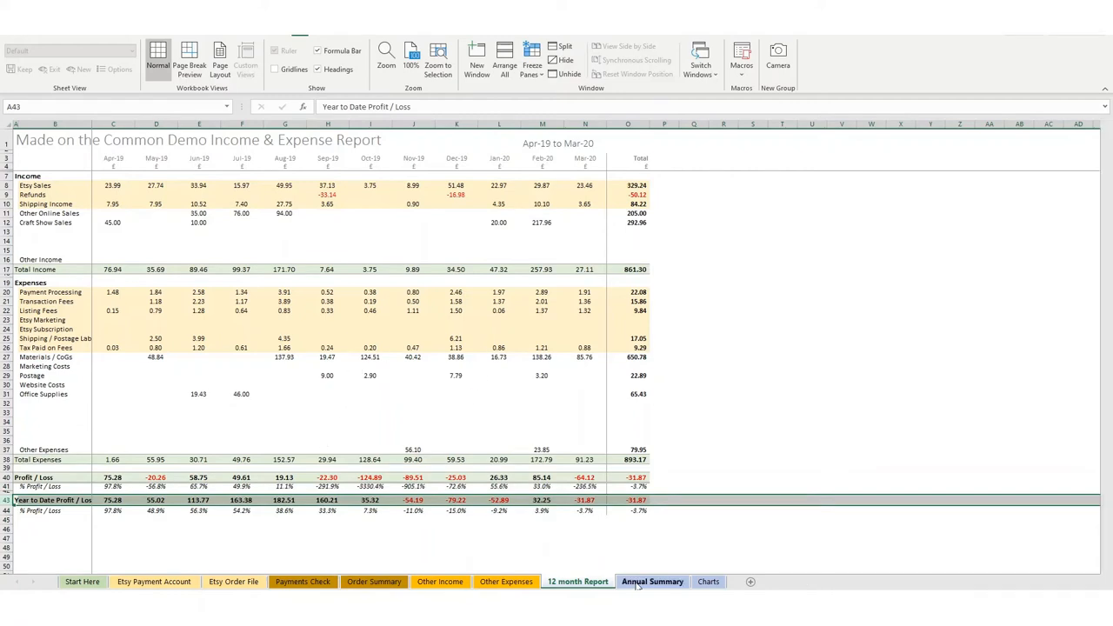
left_click(652, 580)
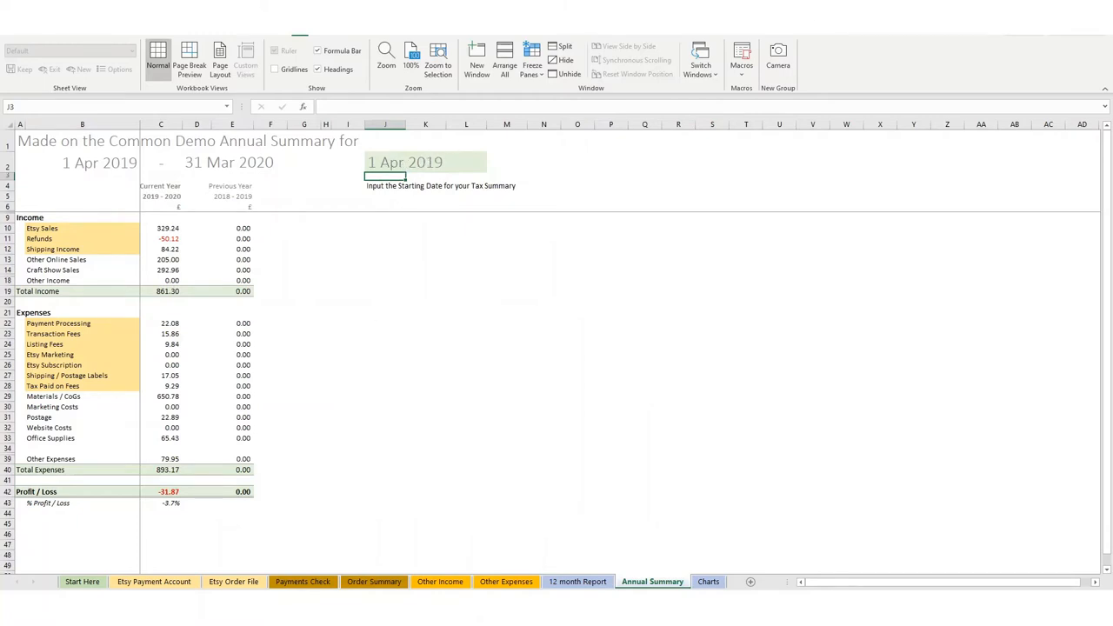
left_click(576, 581)
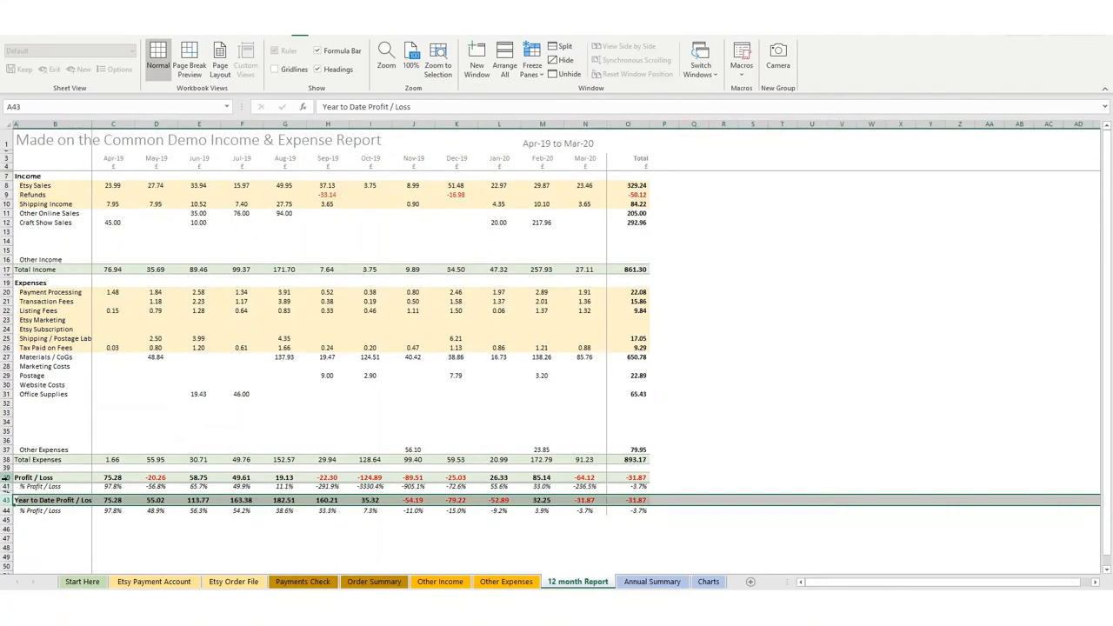
left_click(628, 477)
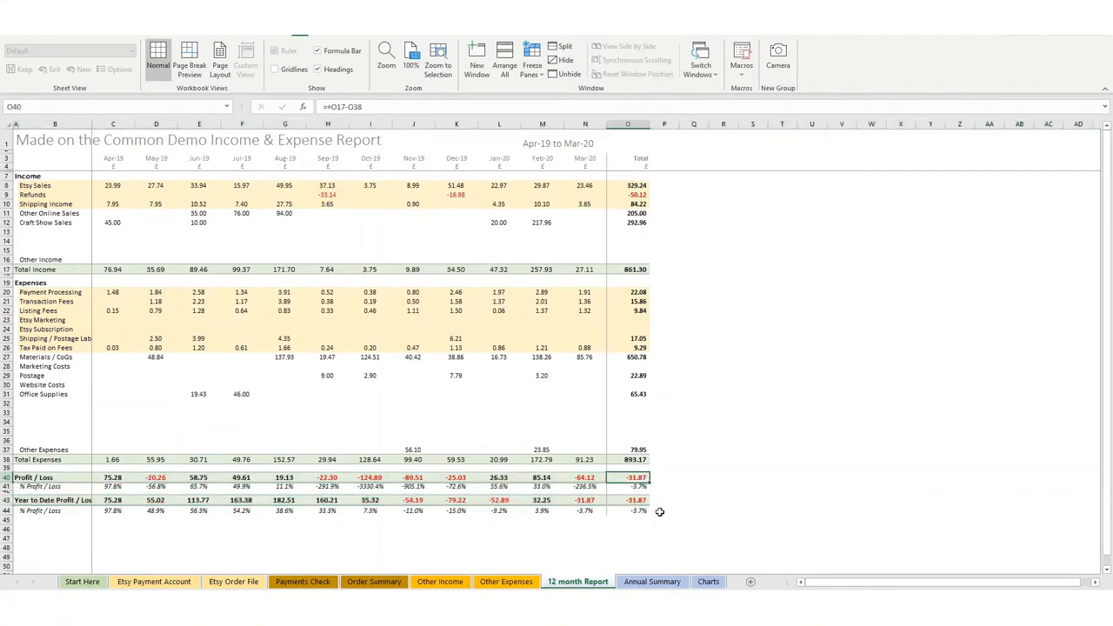
mouse_move(632, 561)
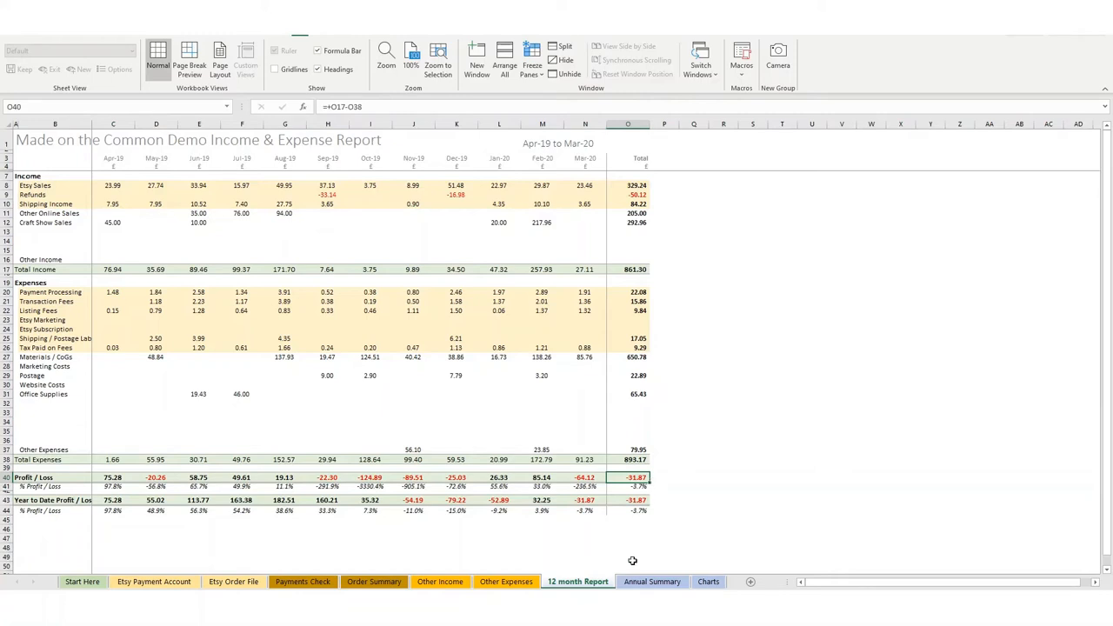
left_click(651, 581)
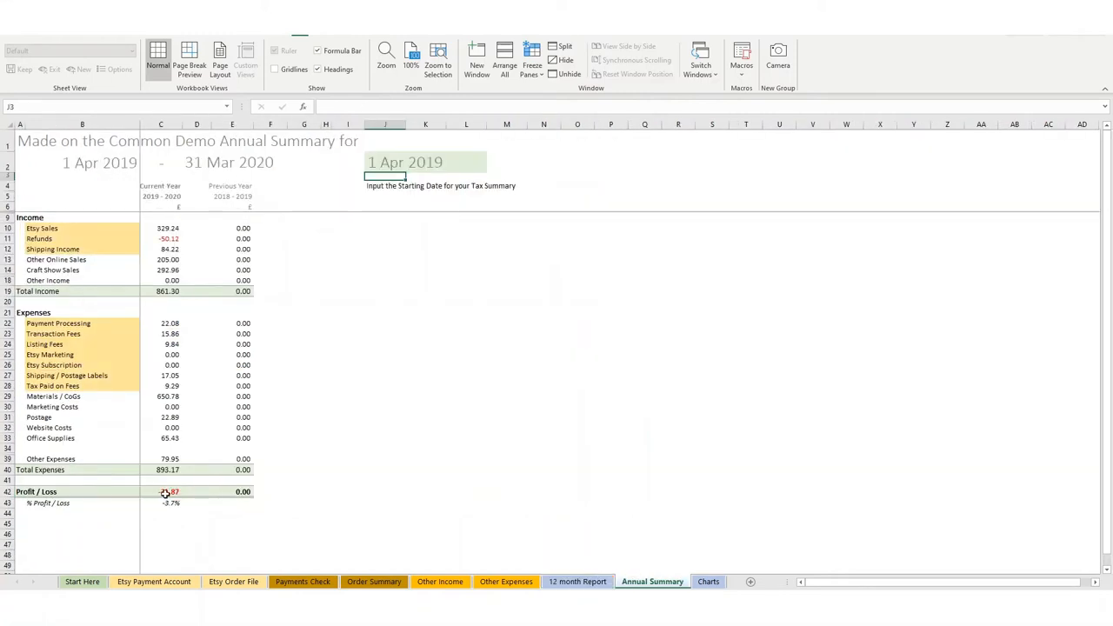
left_click(166, 491)
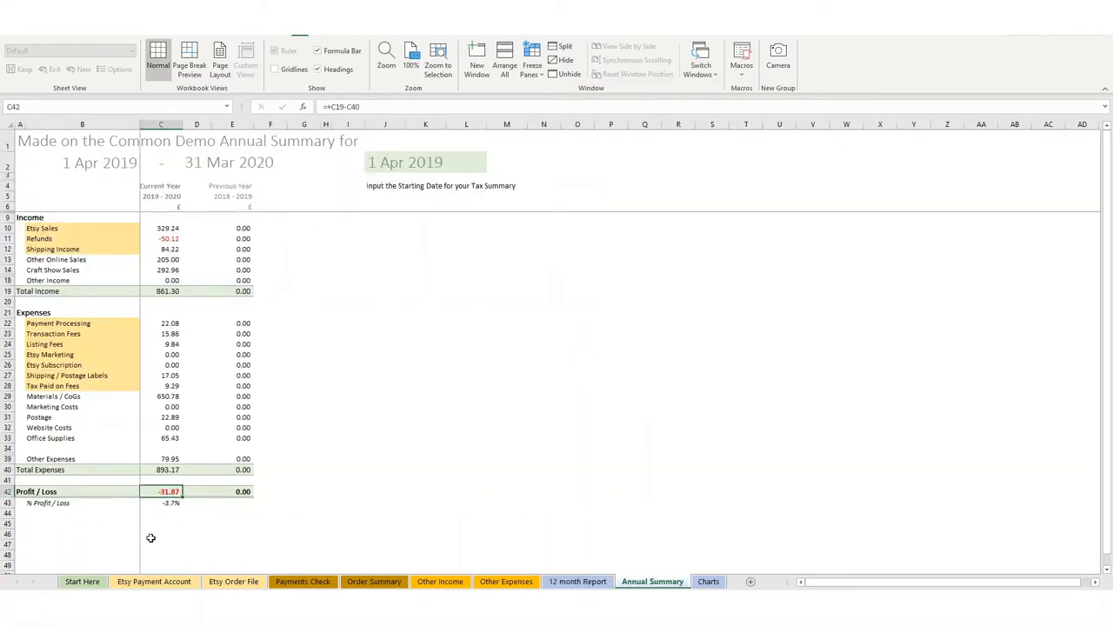
mouse_move(389, 218)
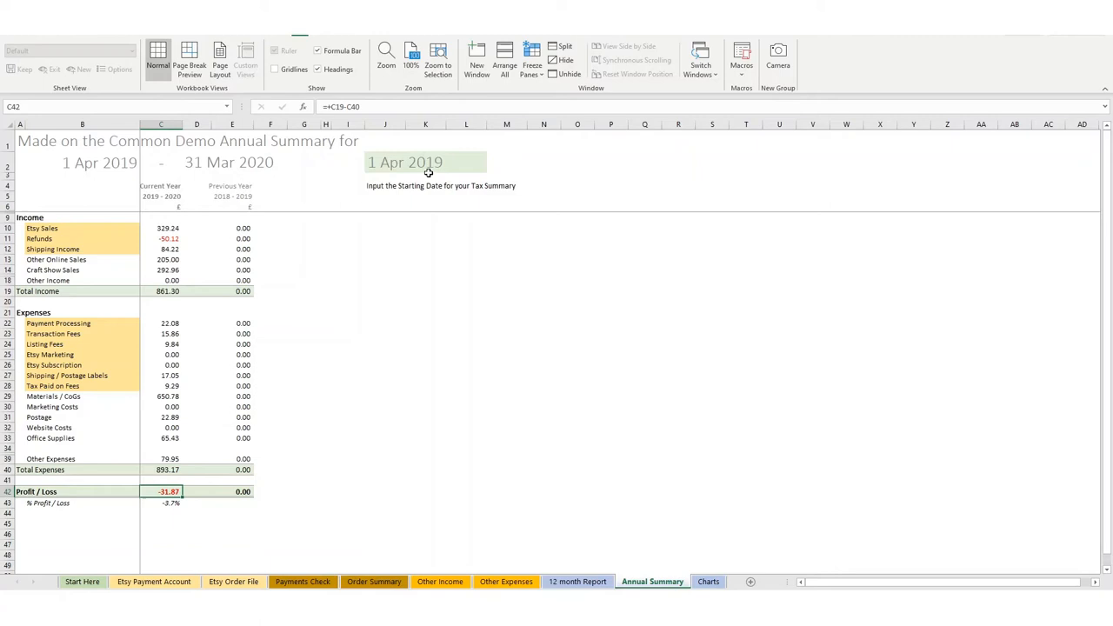
Enter 6/4/19 as the J2 start date and inspect the C40 total expenses formula
left_click(425, 163)
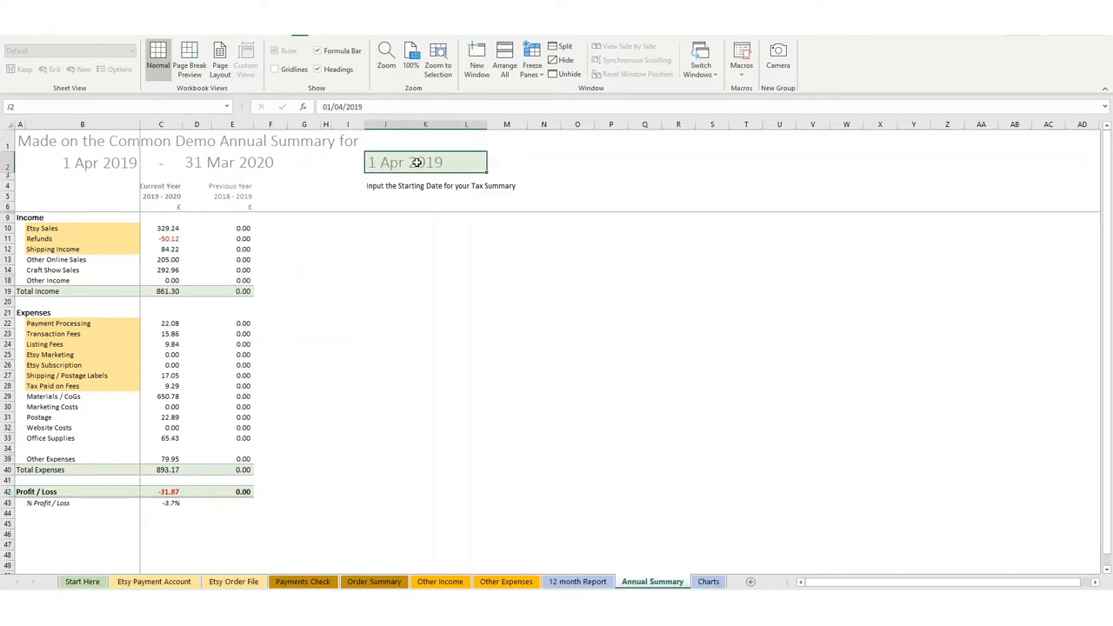
type("6/4/1")
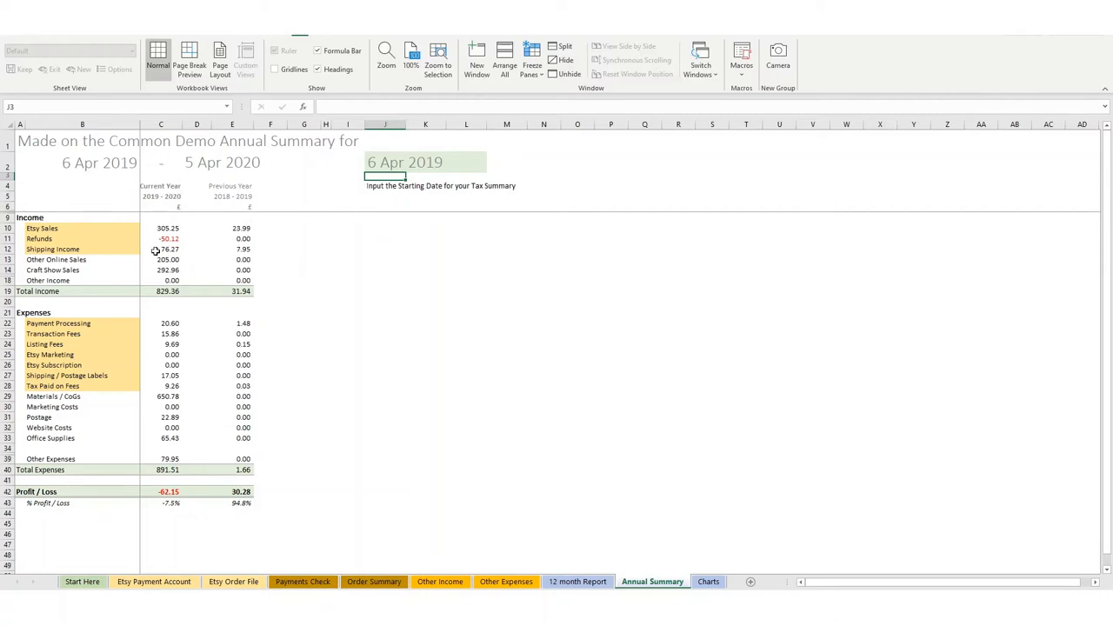
mouse_move(165, 467)
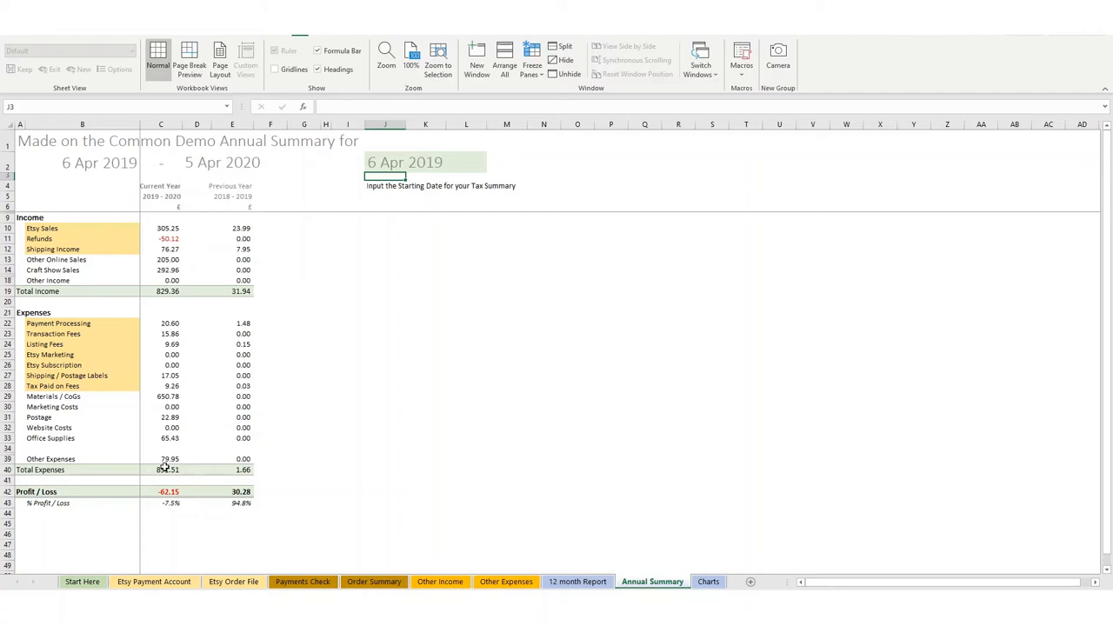
left_click(168, 469)
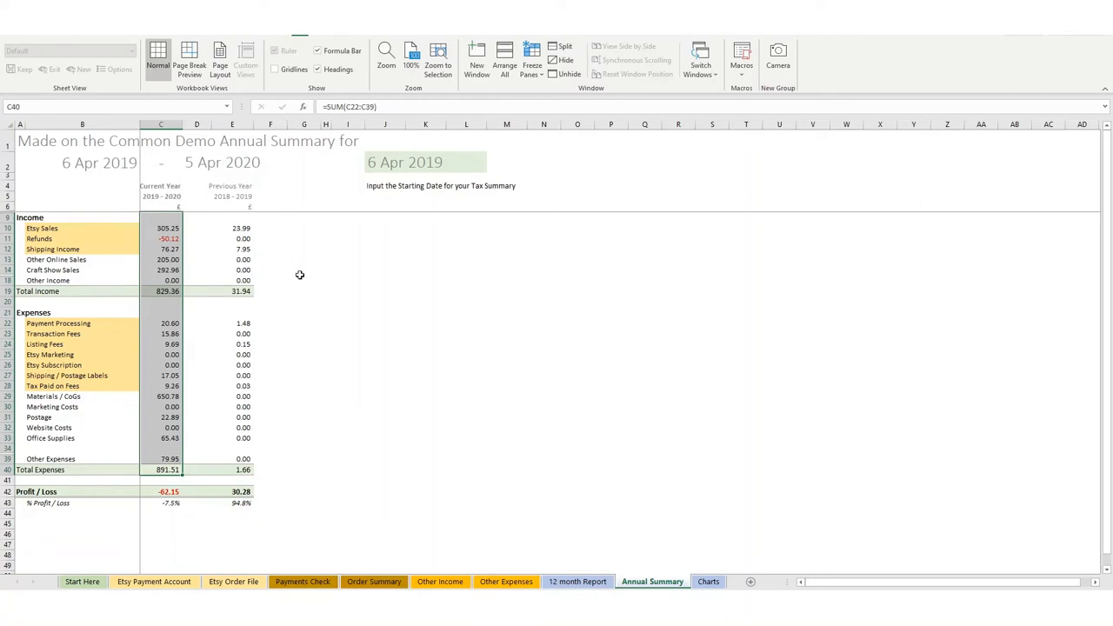
Change the J2 start date to 6/4/20, then return to the Etsy Order File sheet
left_click(303, 270)
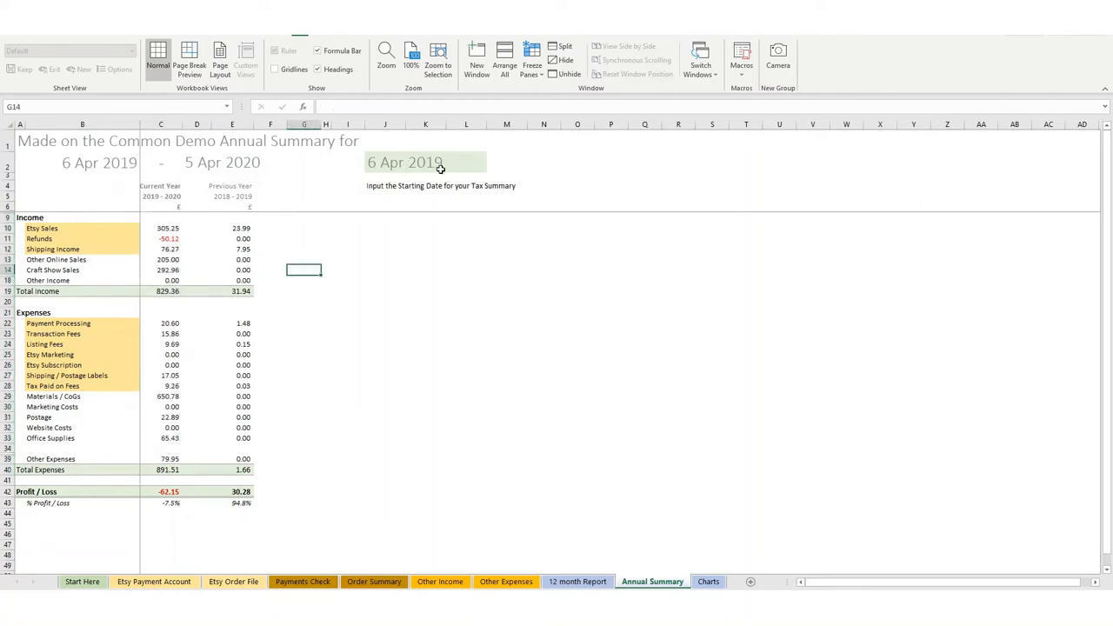
left_click(425, 162)
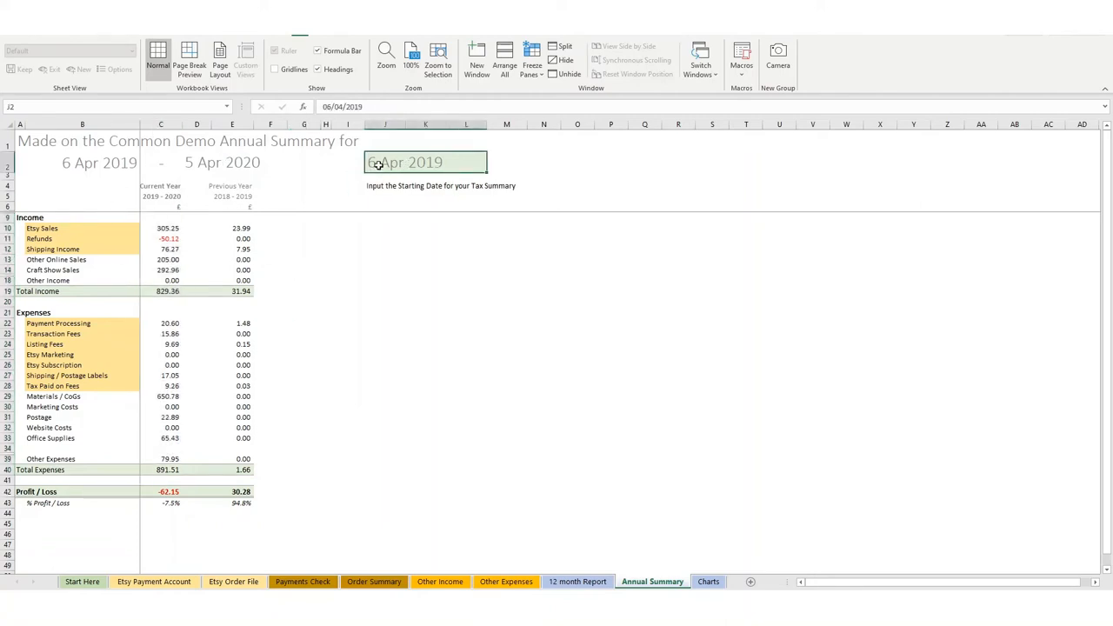
type("6/4/20")
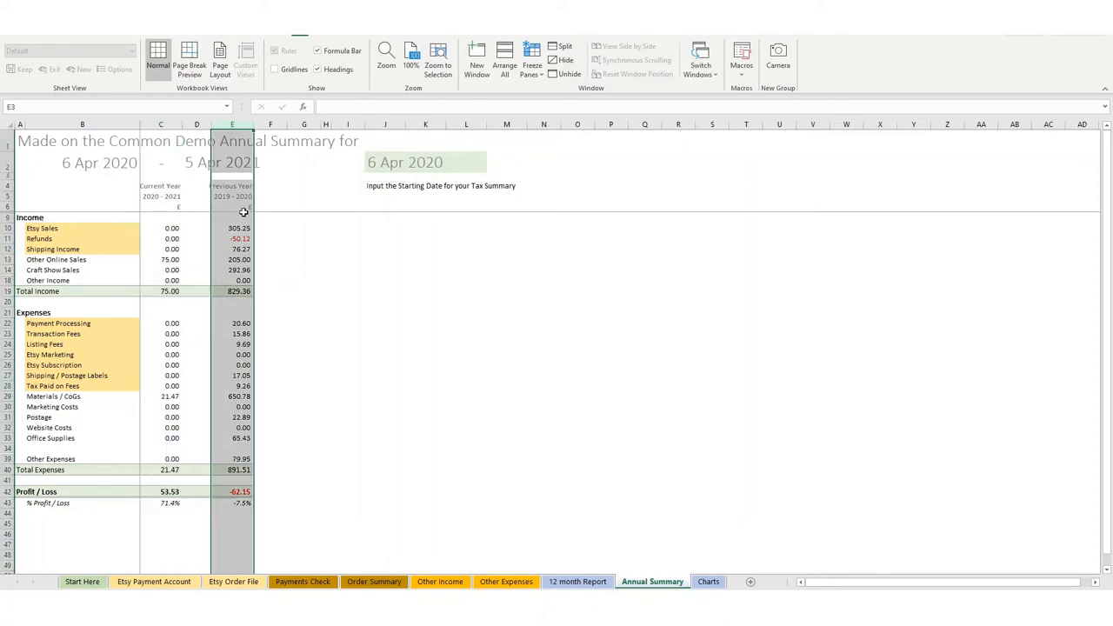
mouse_move(165, 371)
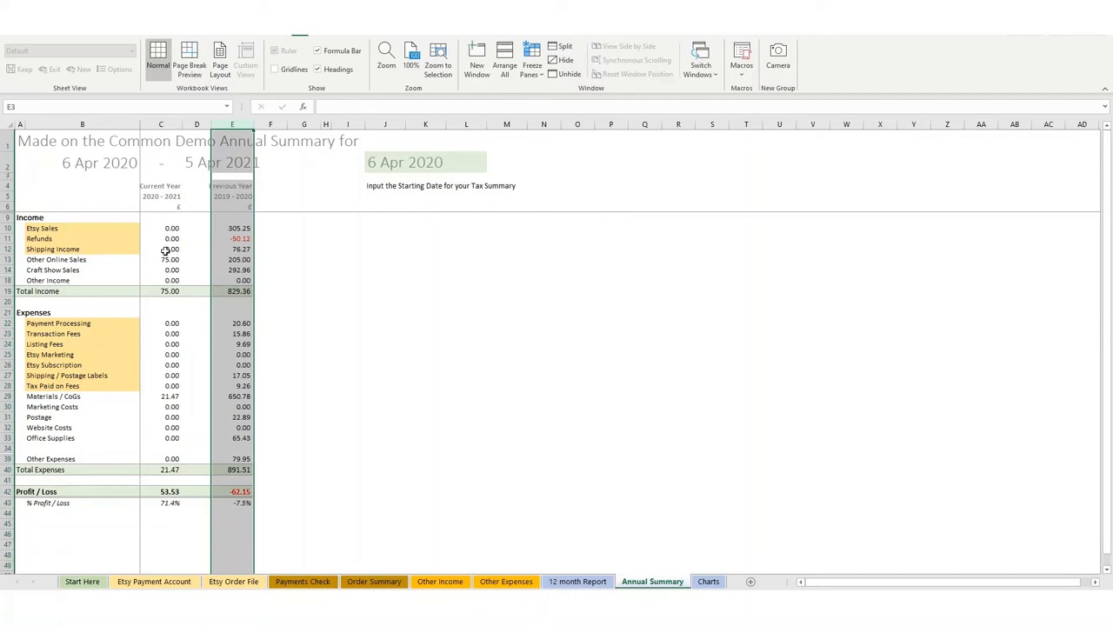
mouse_move(408, 174)
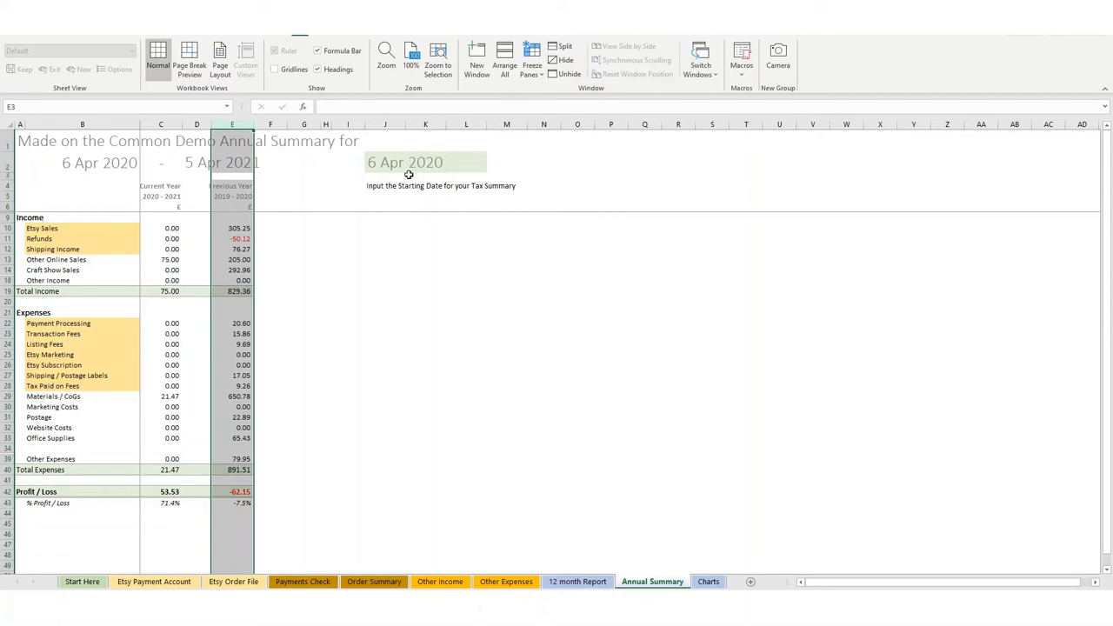
mouse_move(208, 377)
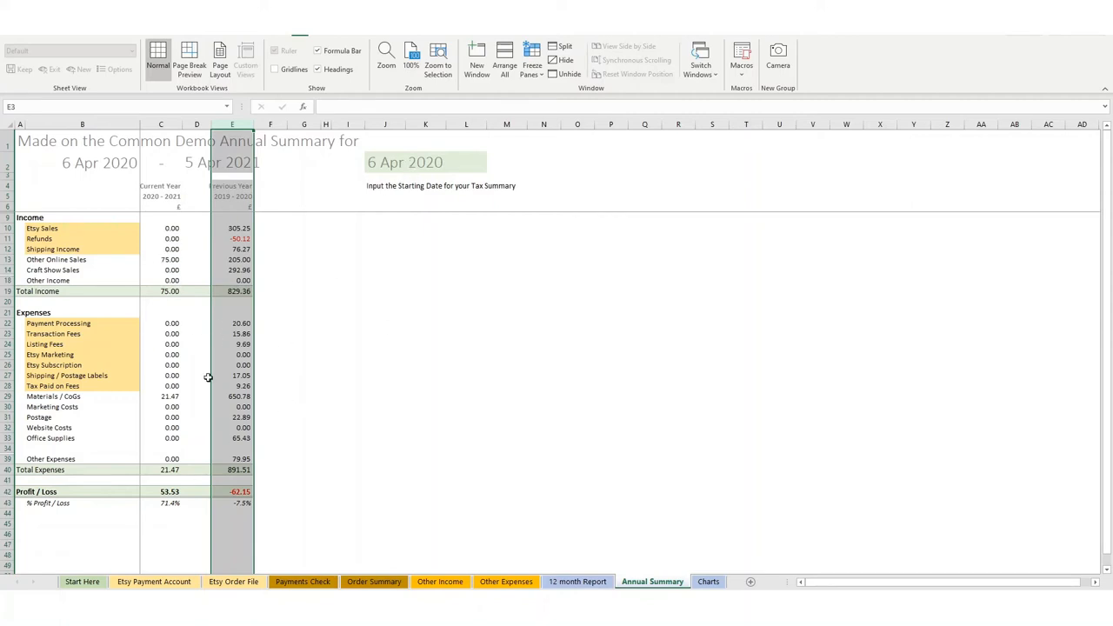
left_click(304, 427)
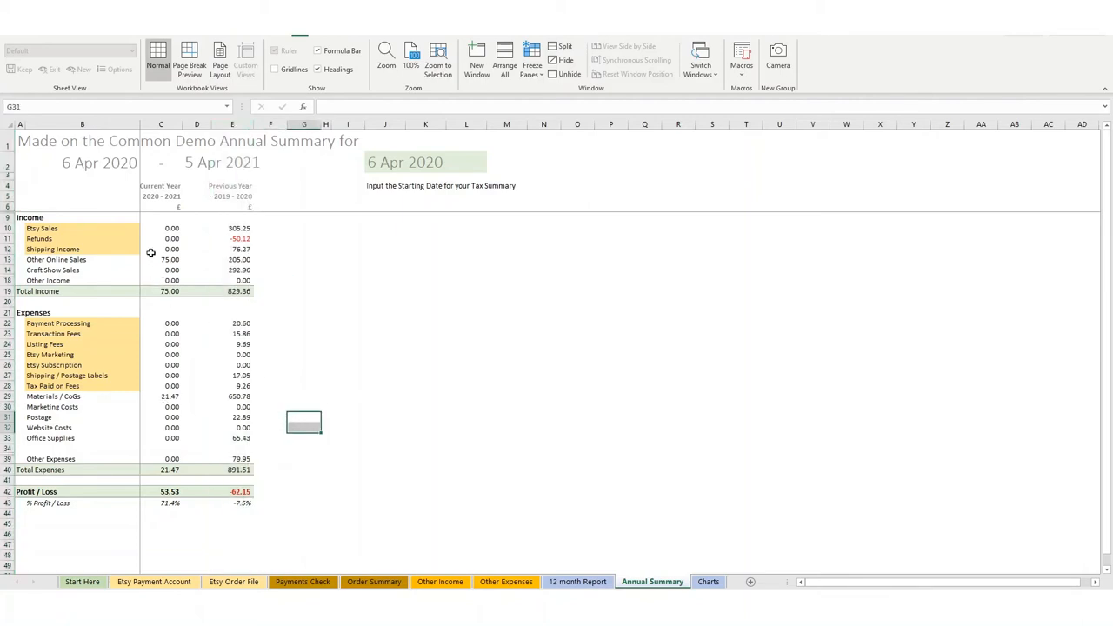
mouse_move(357, 215)
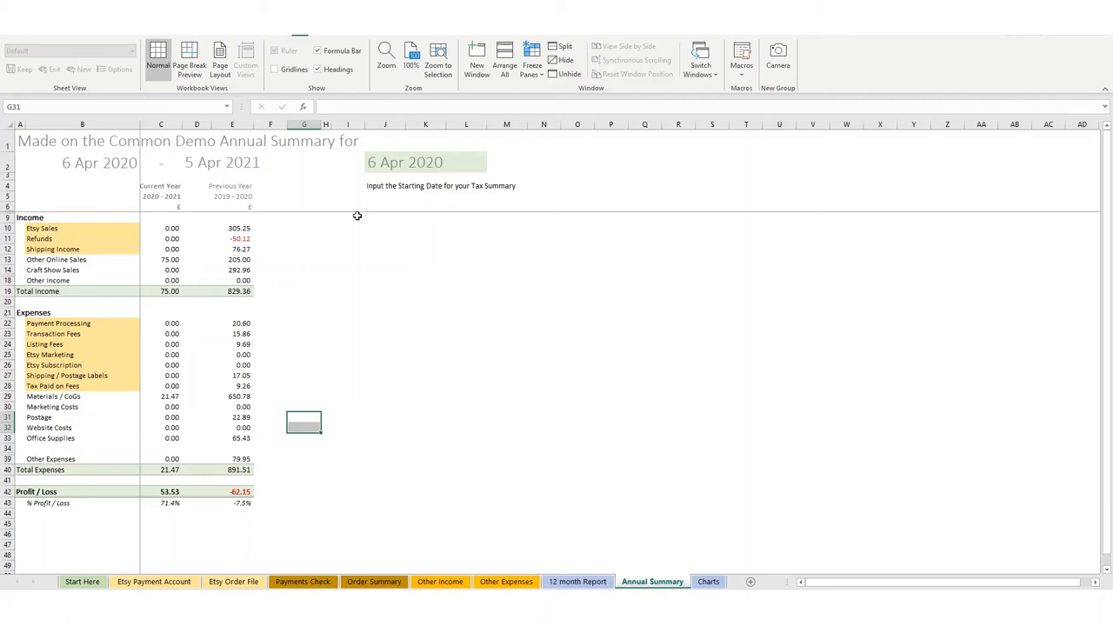
left_click(426, 163)
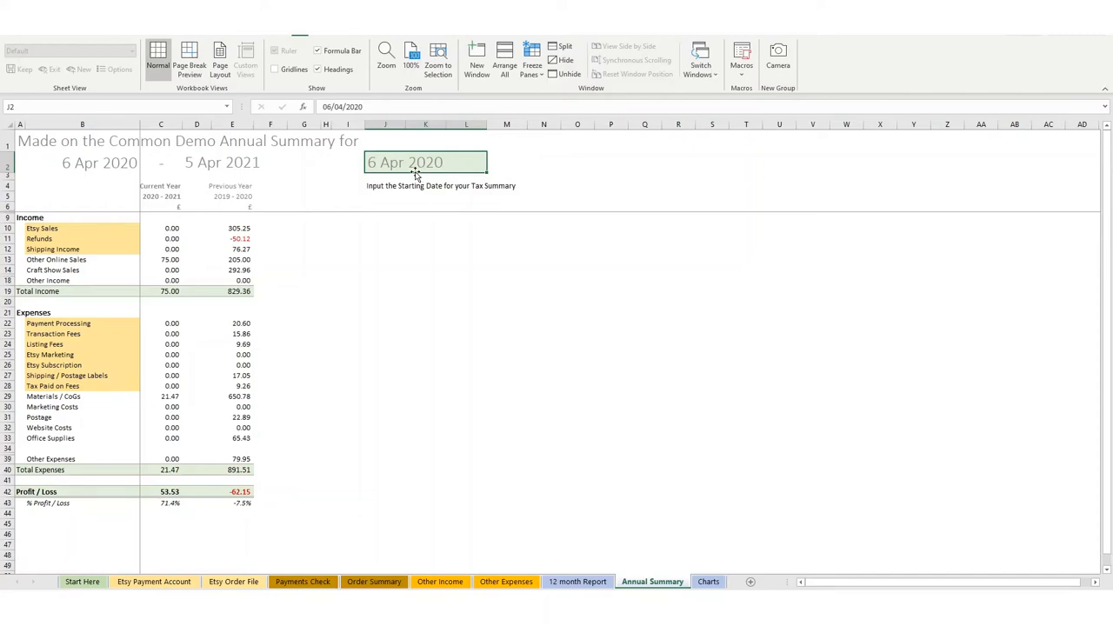
mouse_move(259, 522)
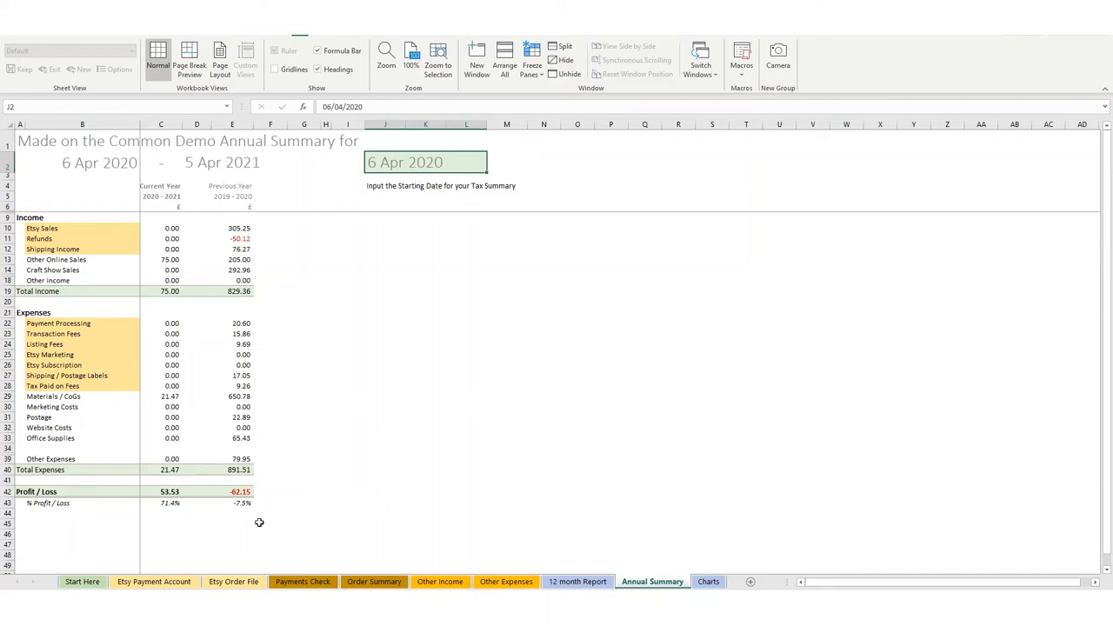
left_click(233, 581)
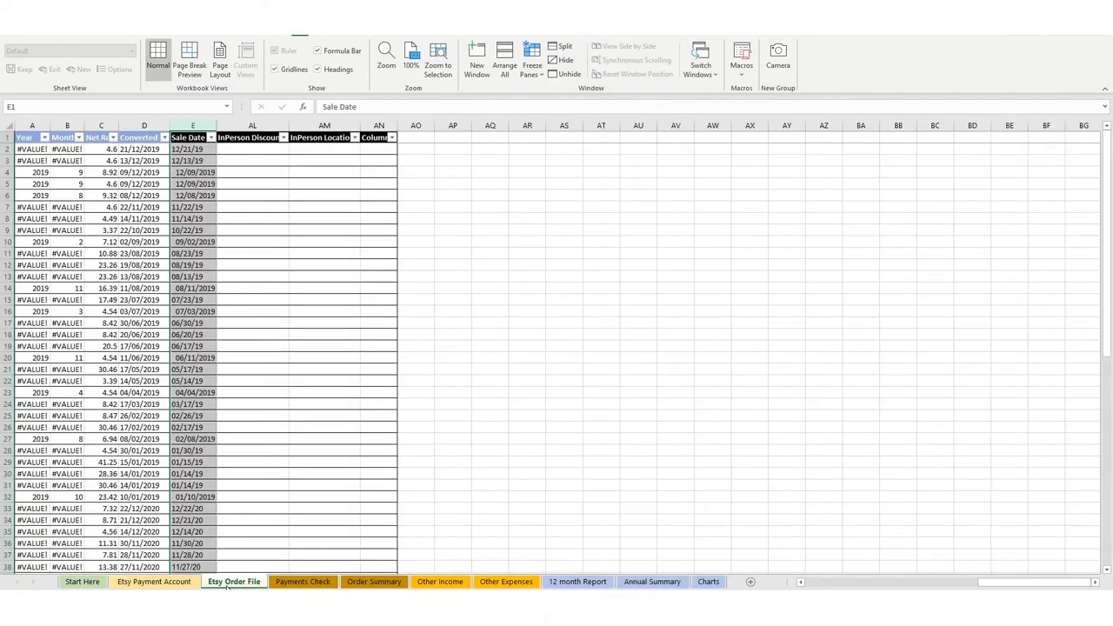
left_click(191, 299)
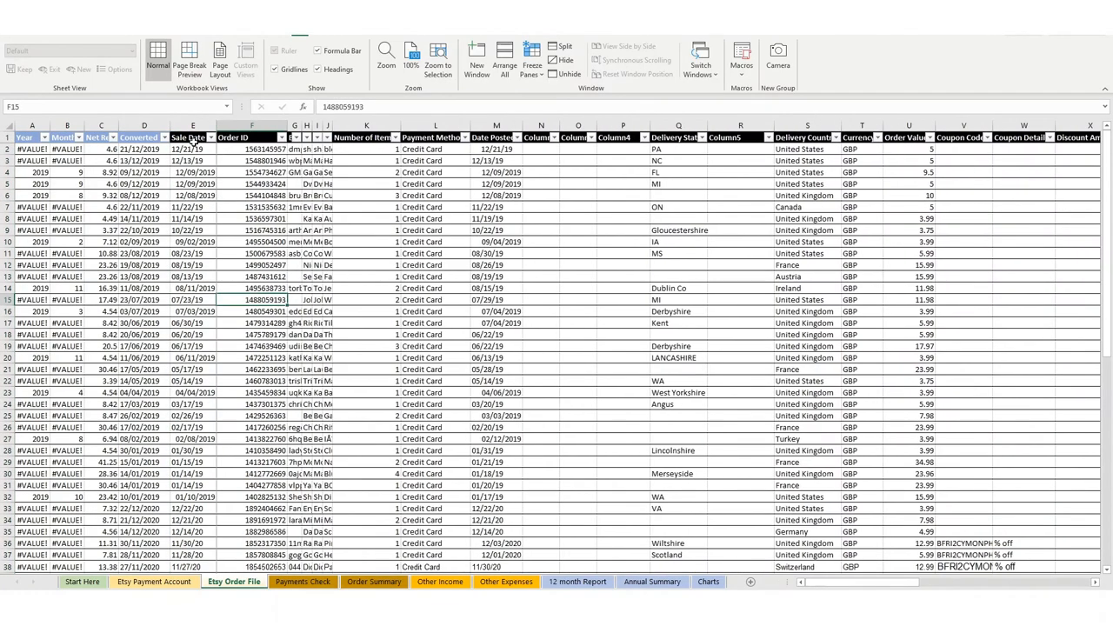
left_click(192, 149)
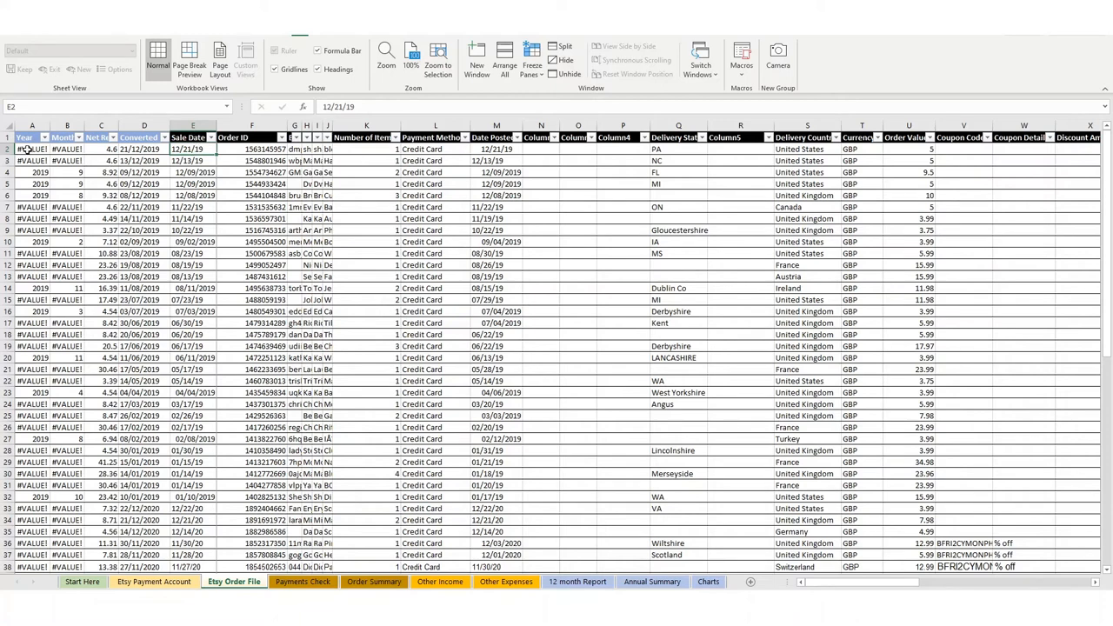
left_click(32, 148)
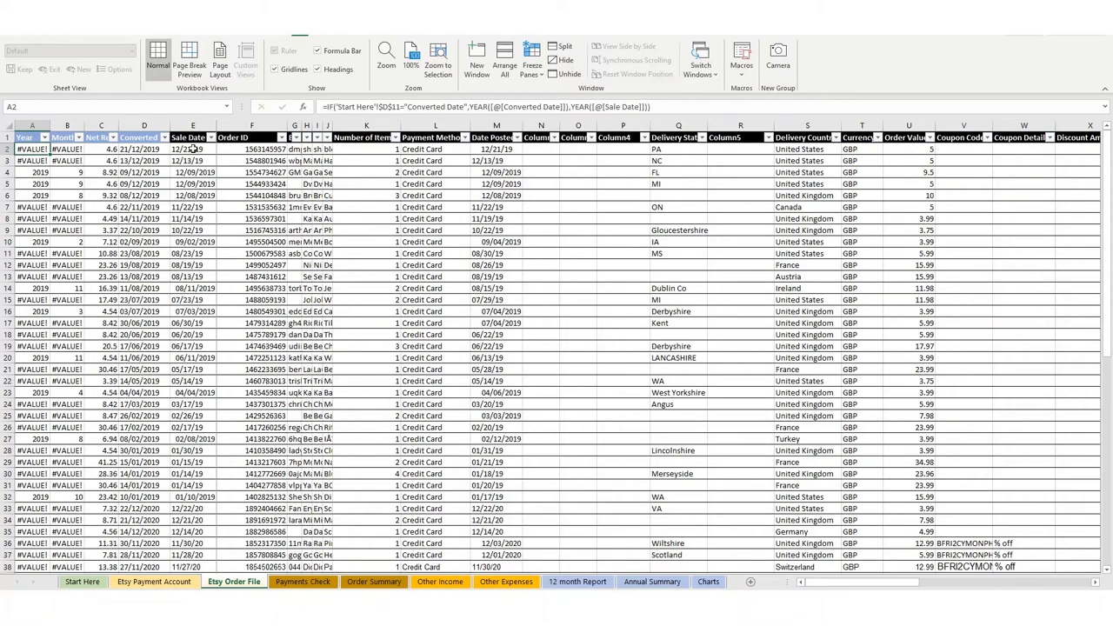
left_click(193, 148)
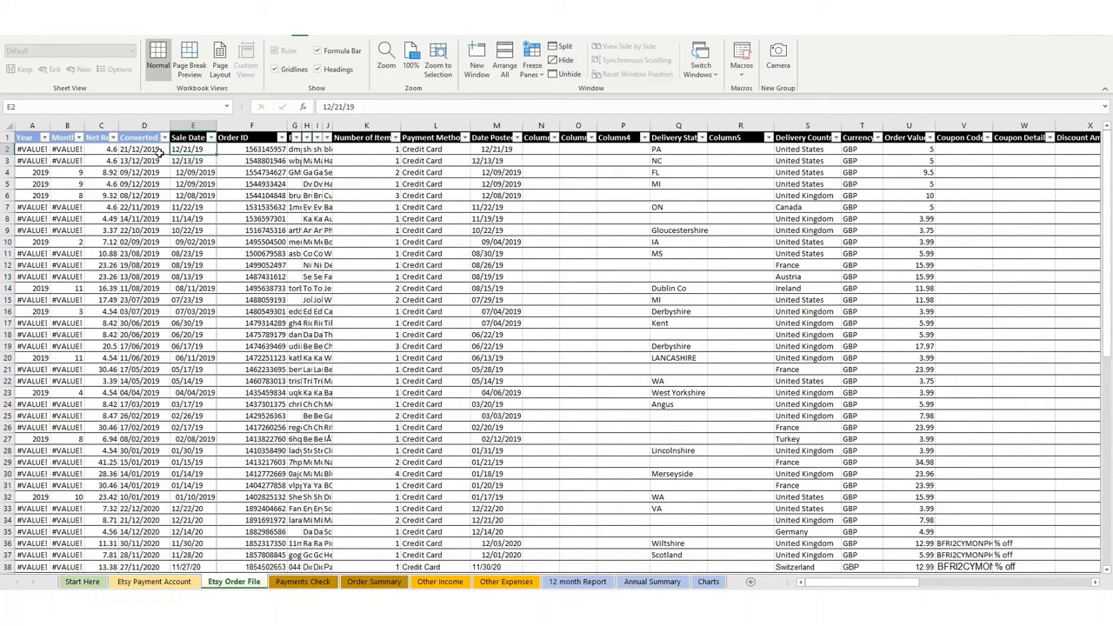
mouse_move(204, 201)
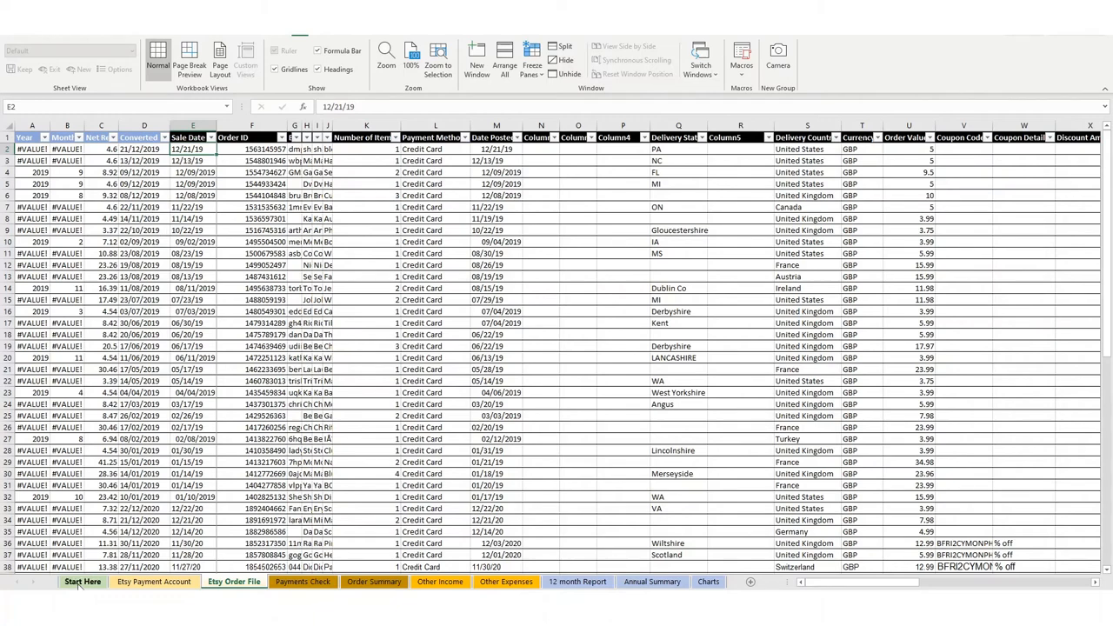
left_click(83, 581)
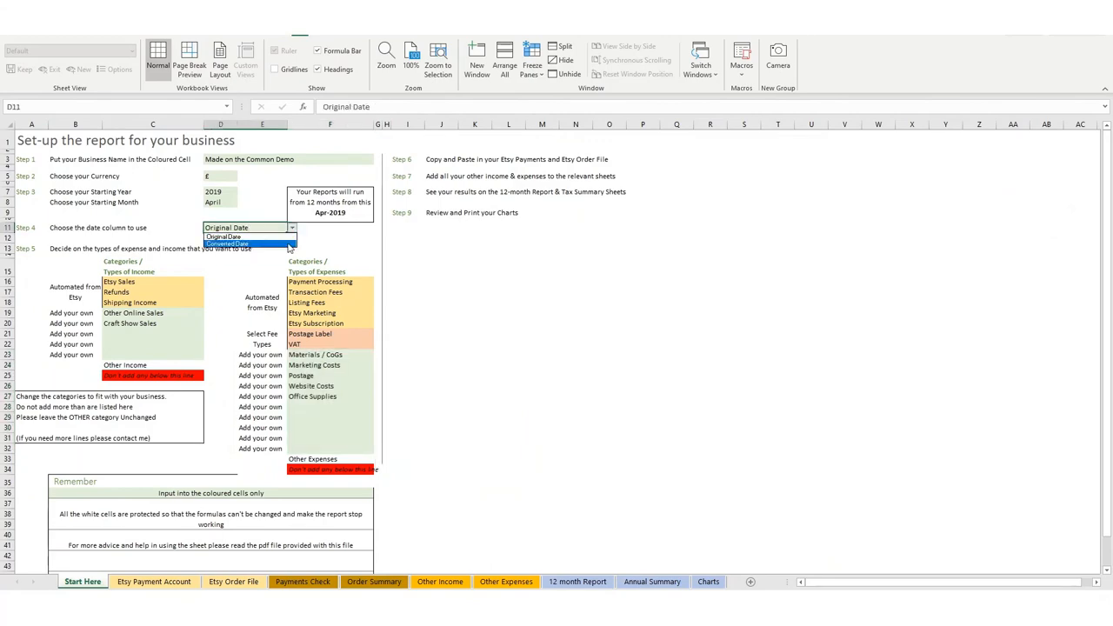
left_click(227, 243)
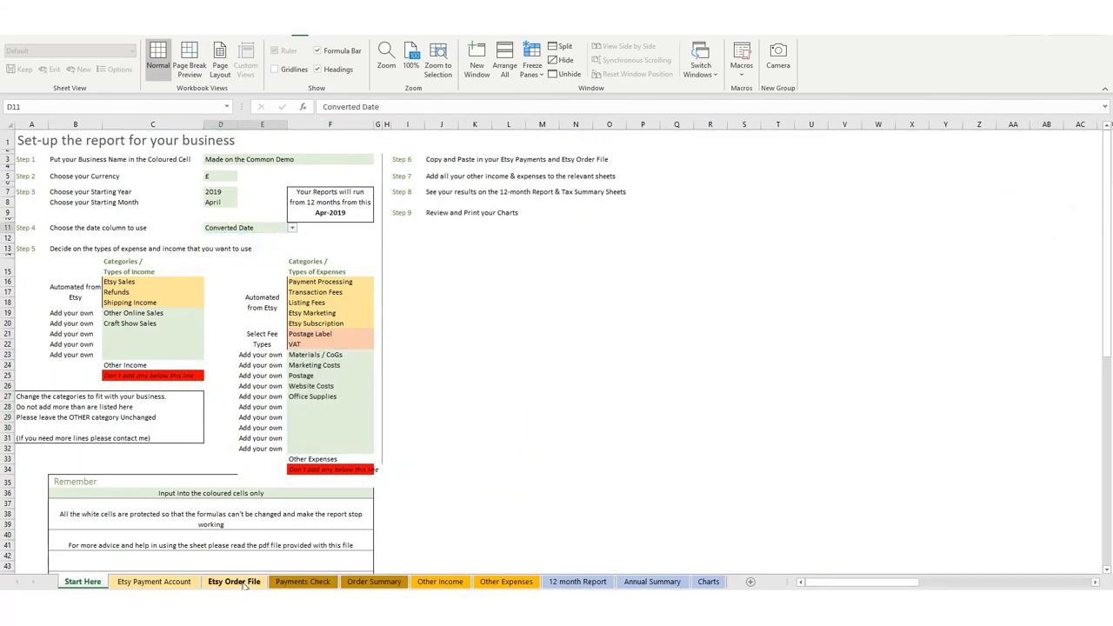
left_click(233, 581)
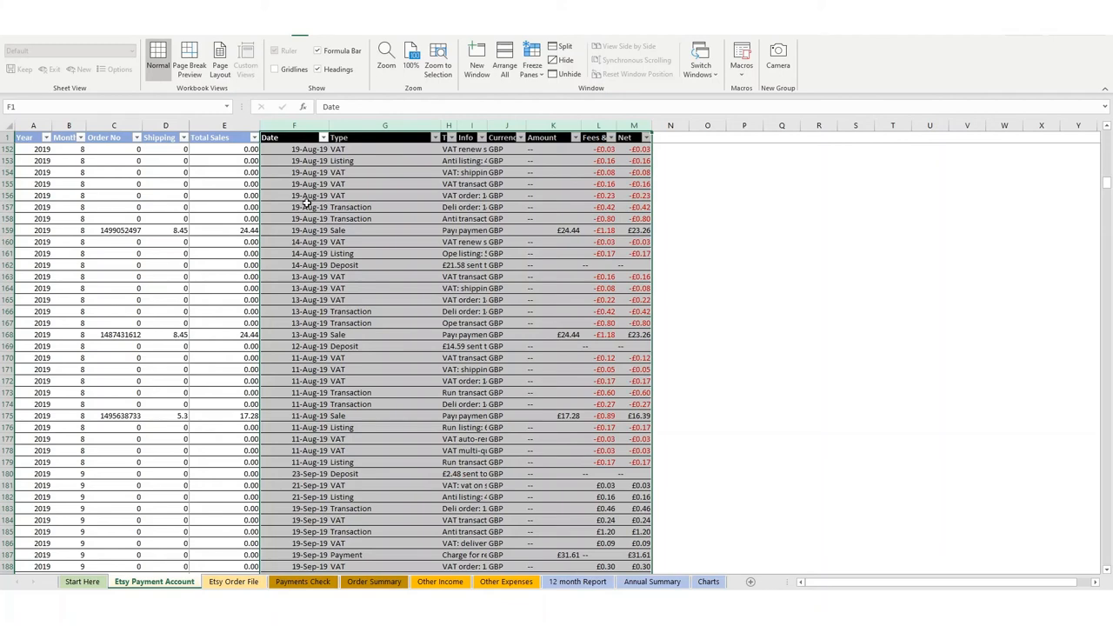
mouse_move(213, 171)
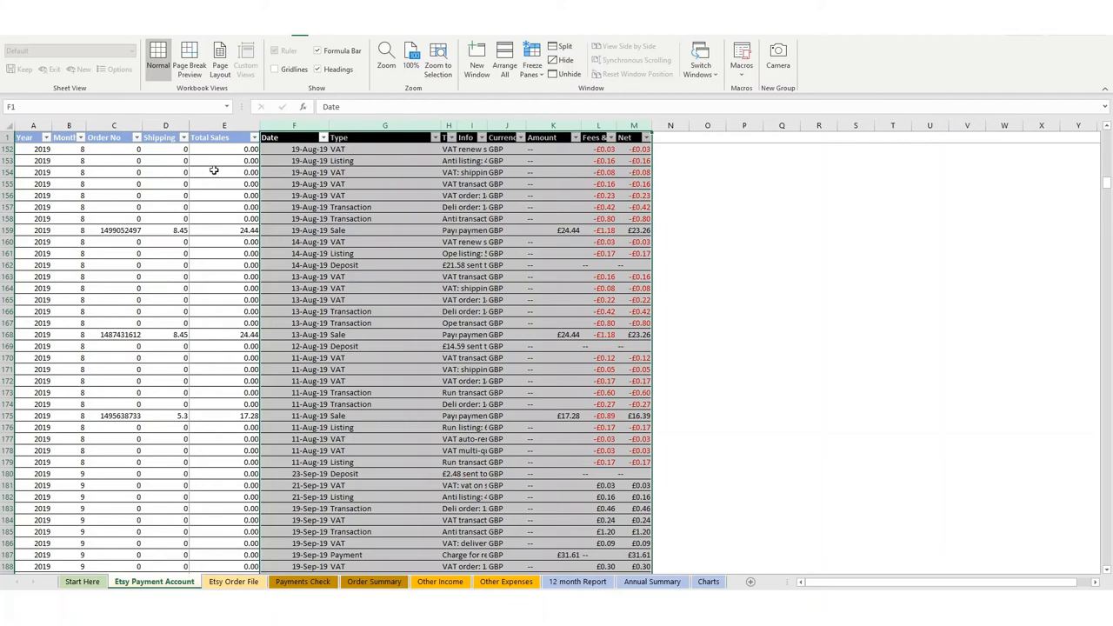
mouse_move(203, 474)
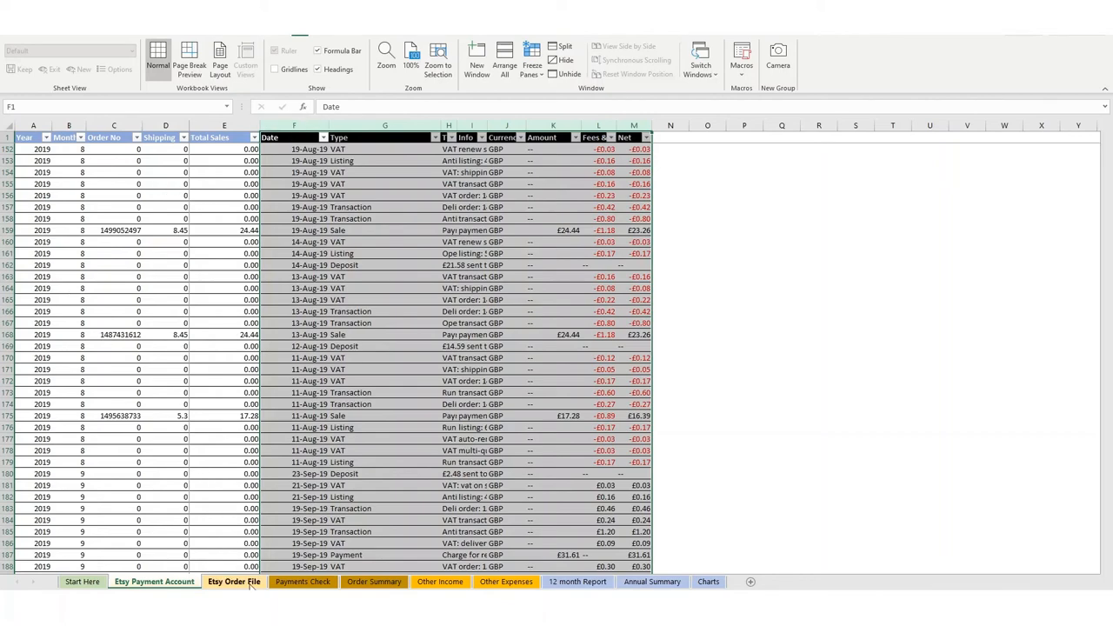
Show the Etsy Order File sheet with numeric Year and Month values
left_click(233, 581)
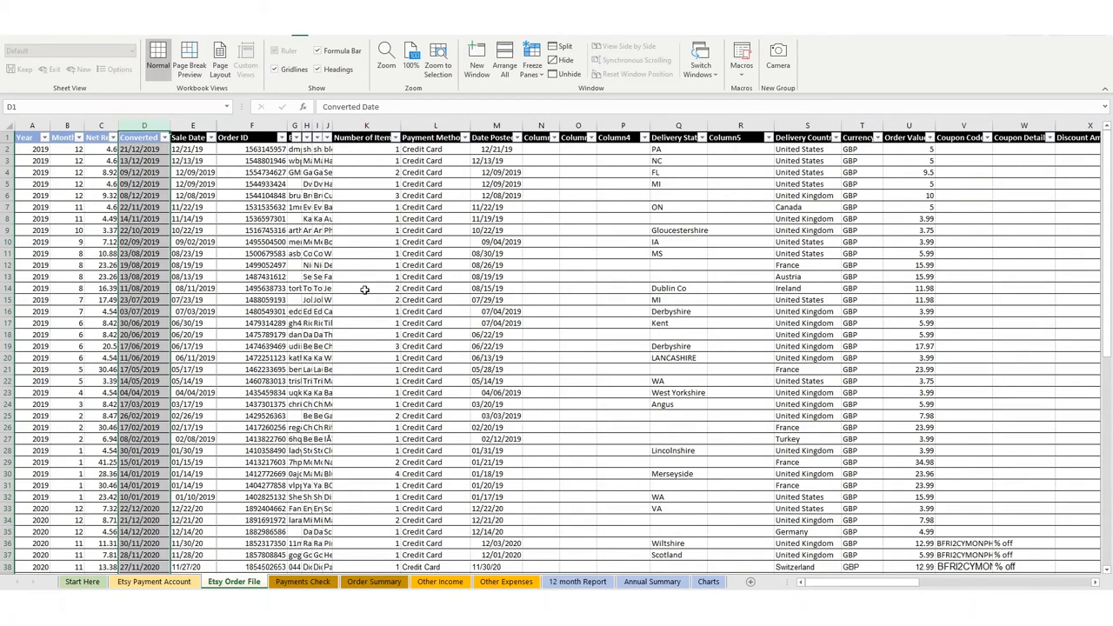
mouse_move(364, 289)
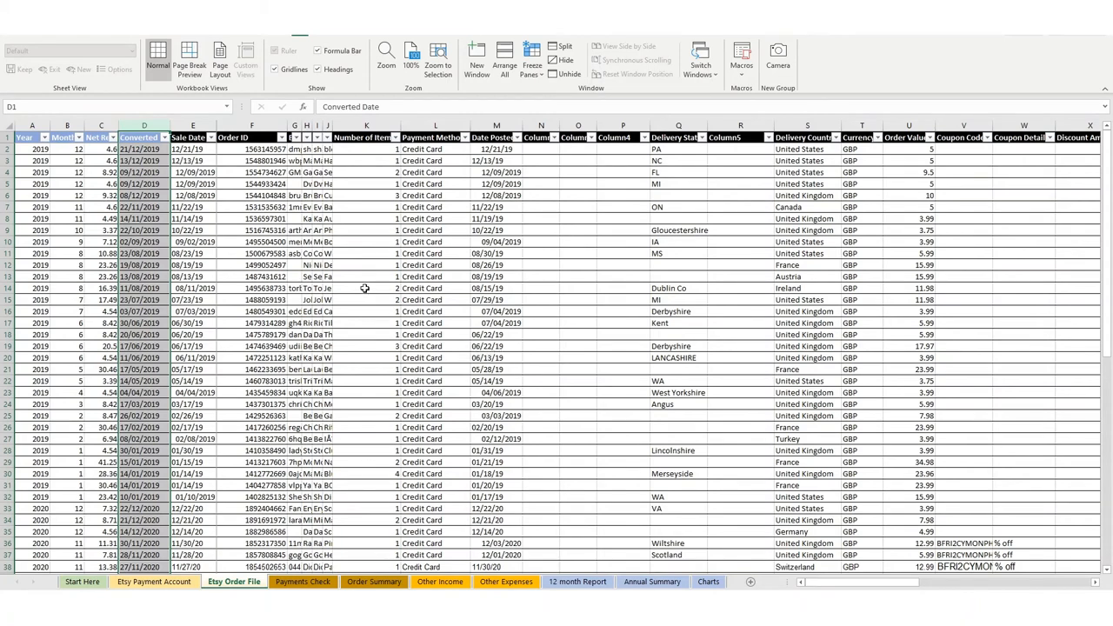
mouse_move(261, 242)
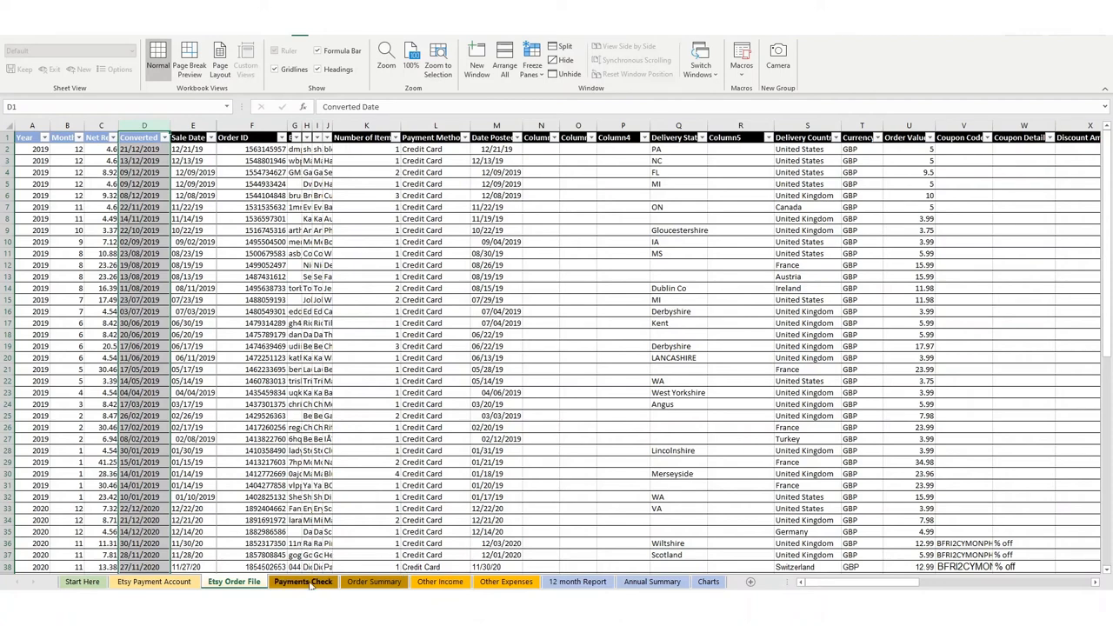
Check Payments Check, then select a VAT line on the Etsy Payment Account sheet
left_click(302, 581)
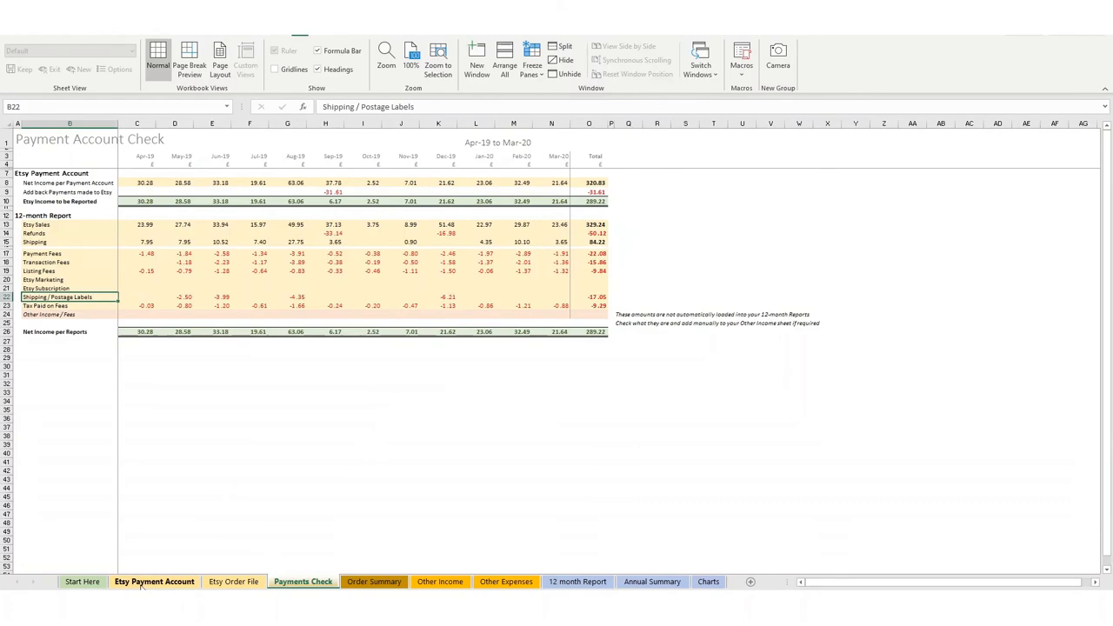
left_click(154, 581)
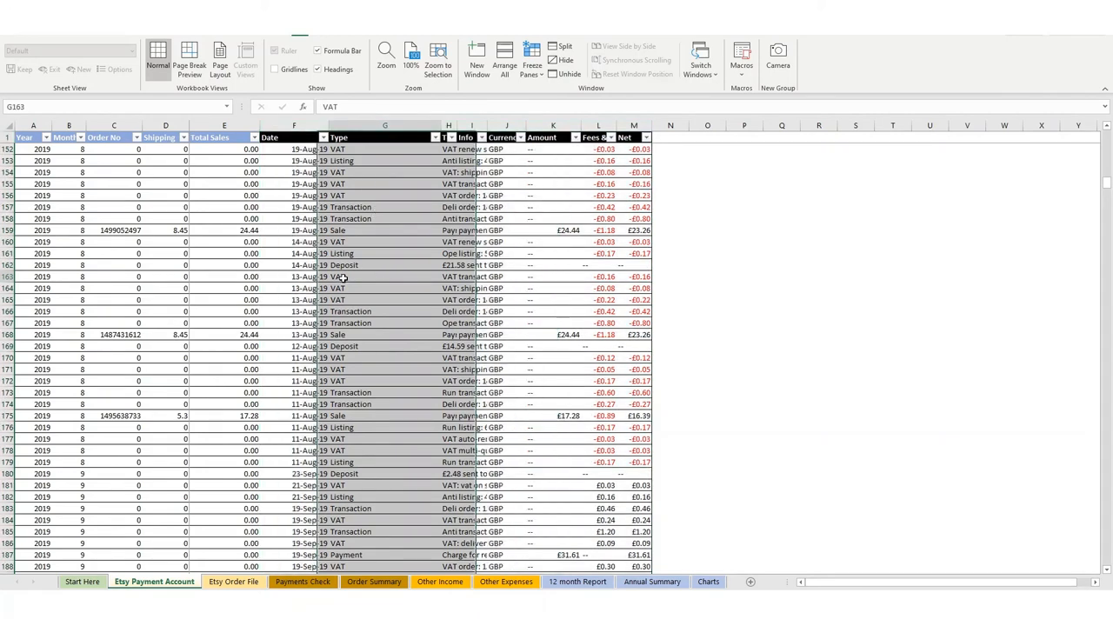
left_click(384, 300)
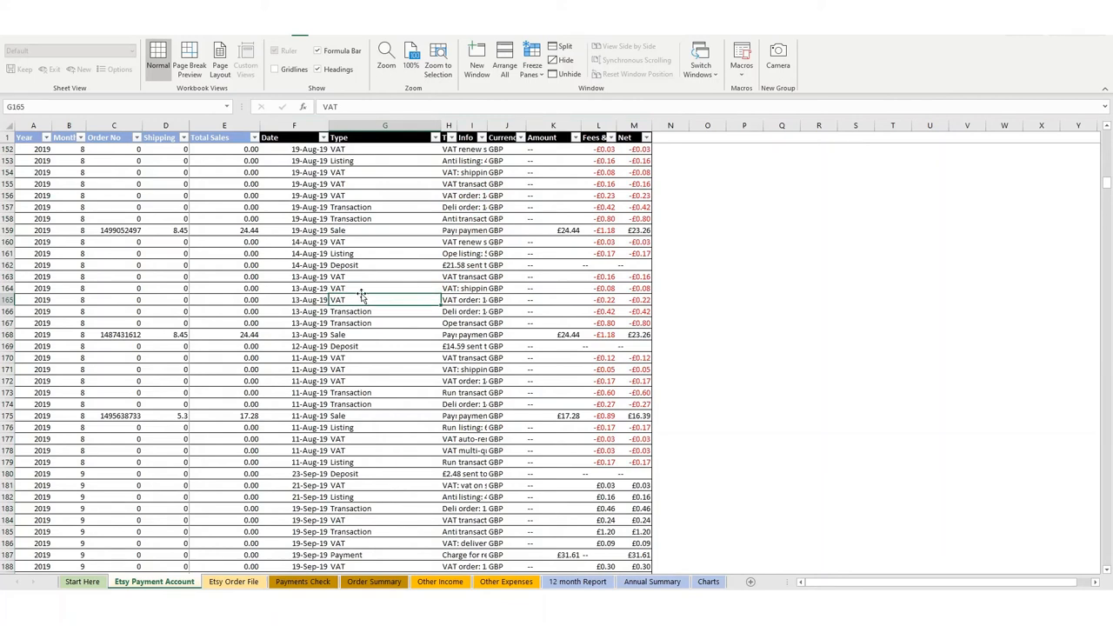
mouse_move(331, 259)
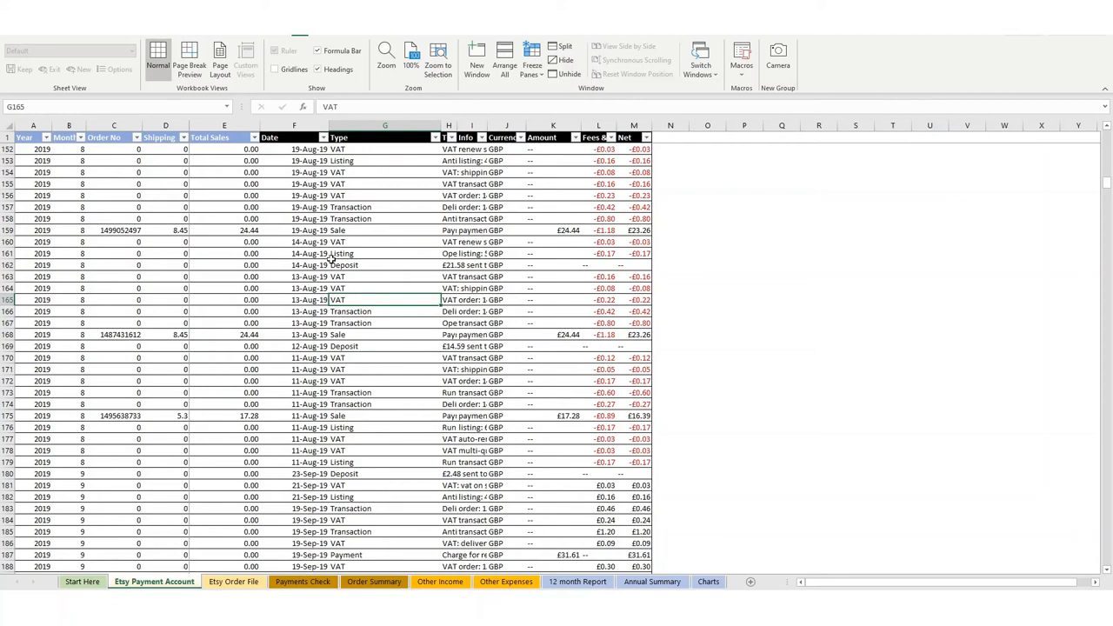
mouse_move(389, 231)
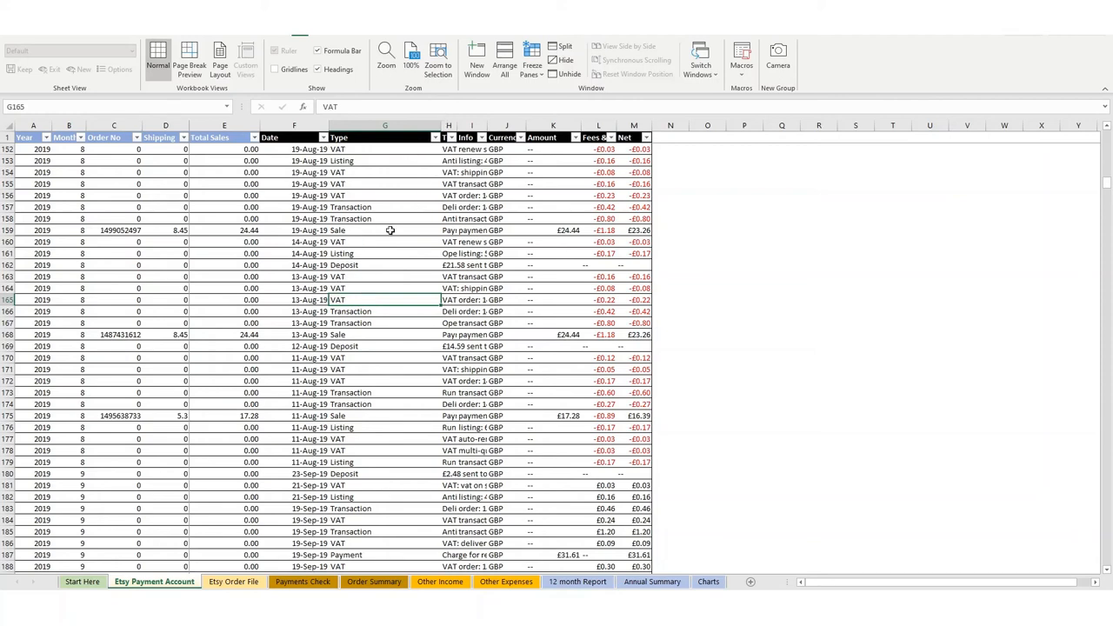
mouse_move(361, 300)
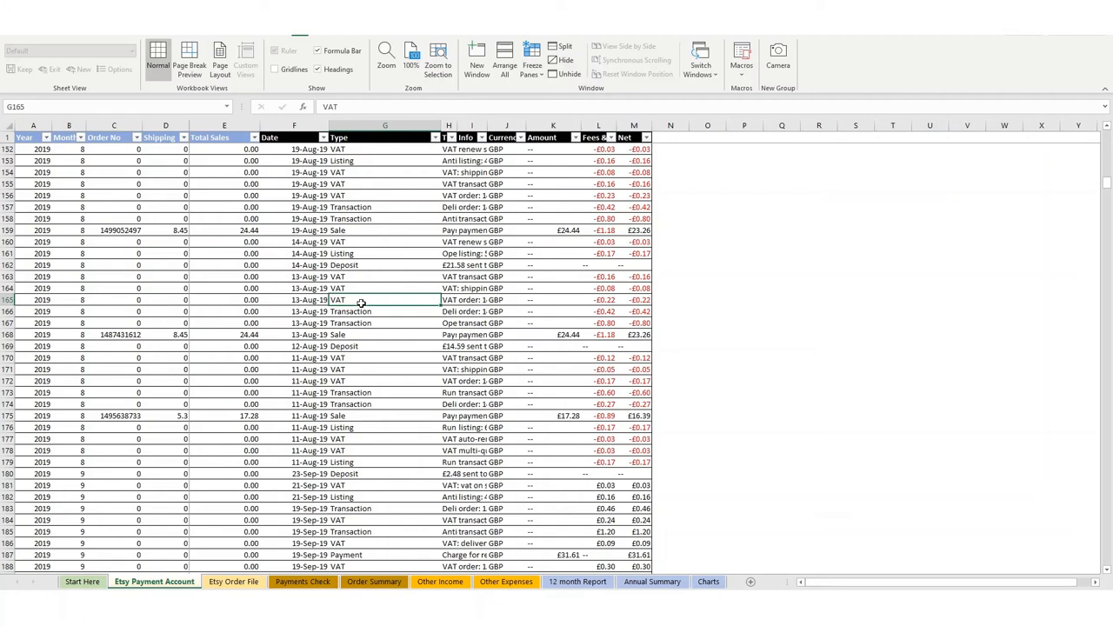
mouse_move(377, 275)
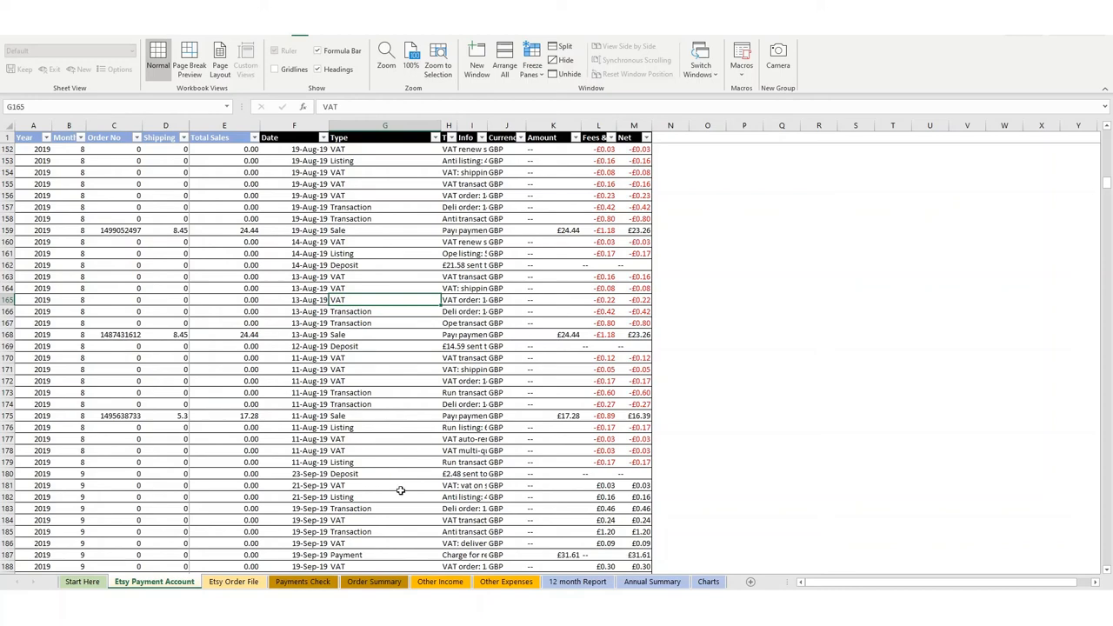
mouse_move(337, 279)
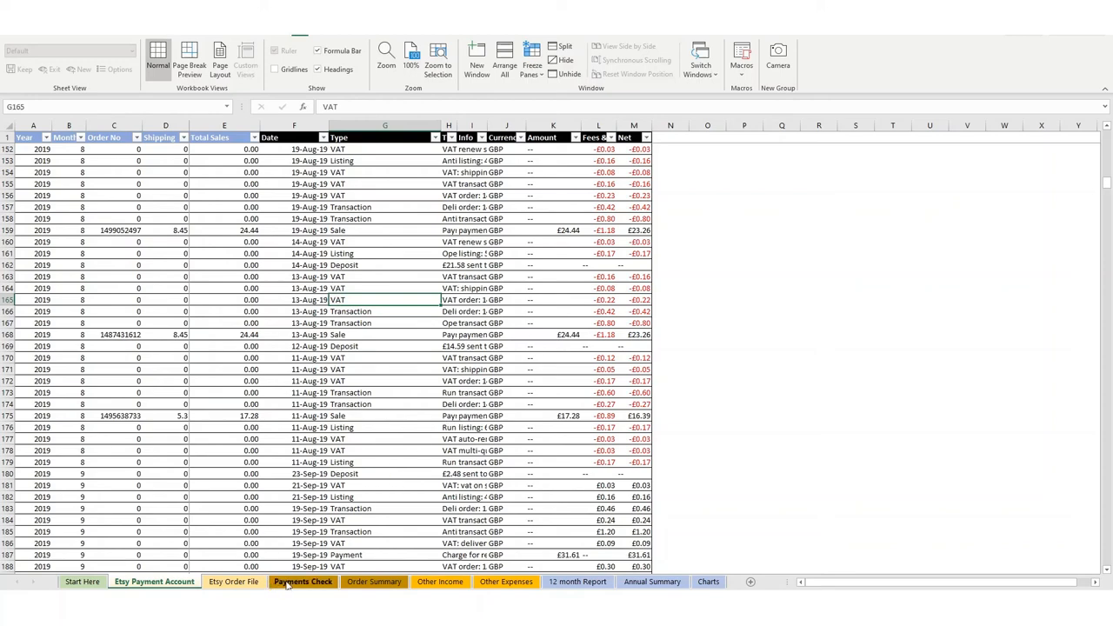
Show the Payments Check sheet with monthly tax paid on fees
left_click(303, 581)
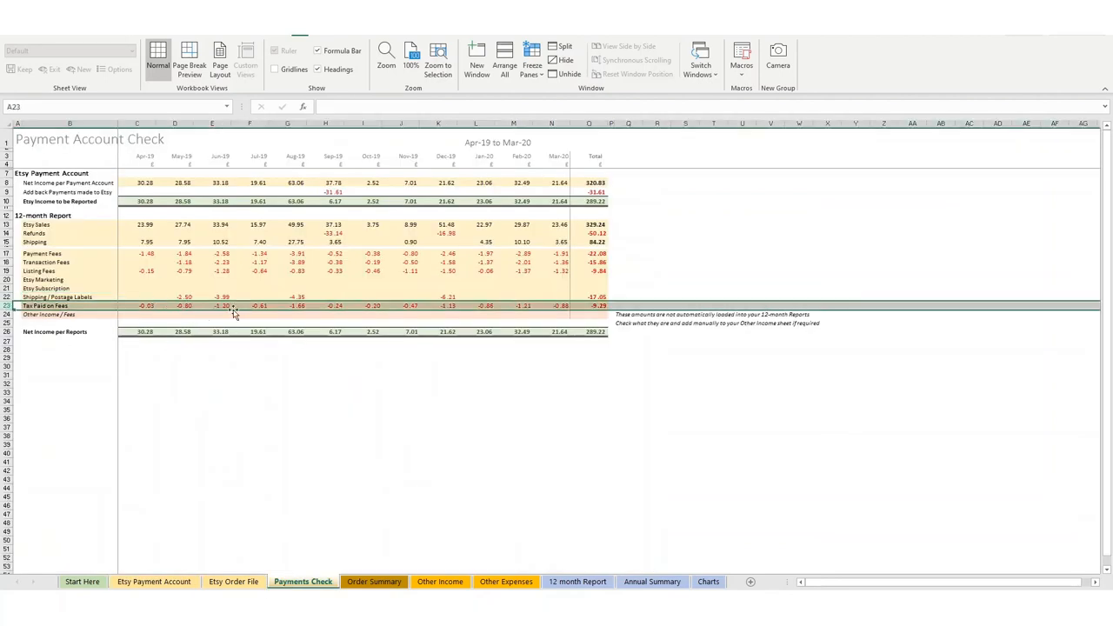
mouse_move(268, 315)
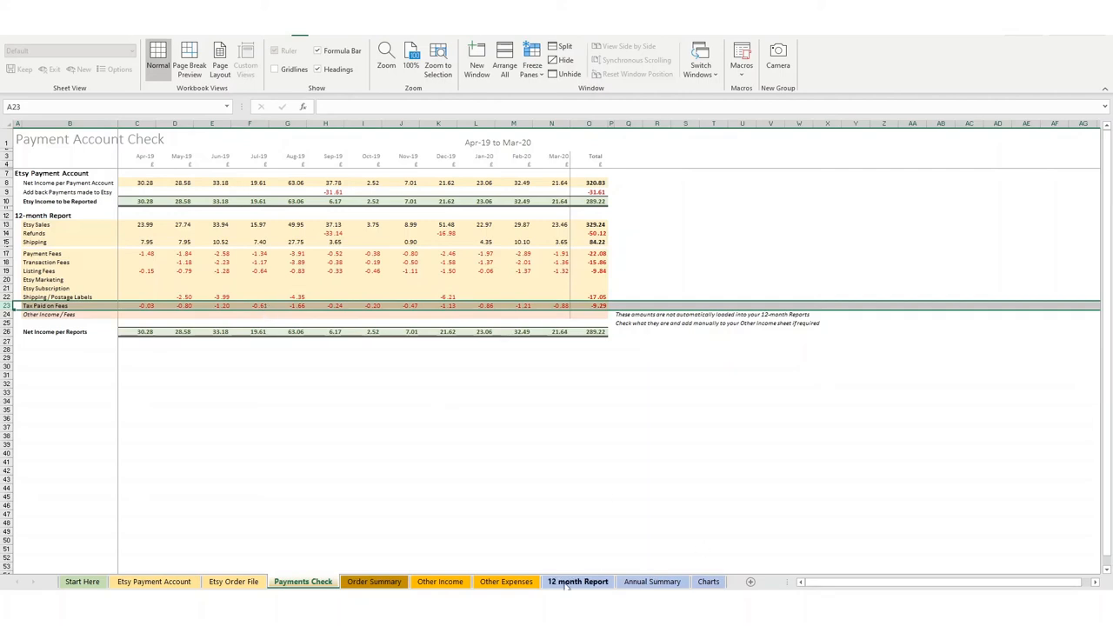
Show the 12 month Report with Tax Paid on Fees totalling 9.29
left_click(577, 581)
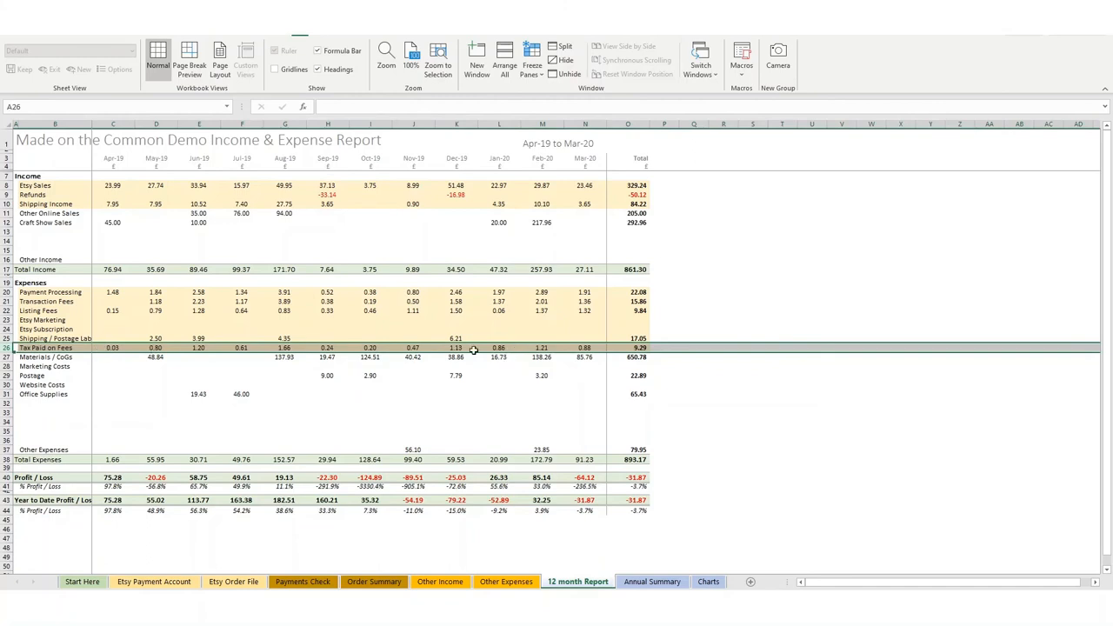
mouse_move(75, 352)
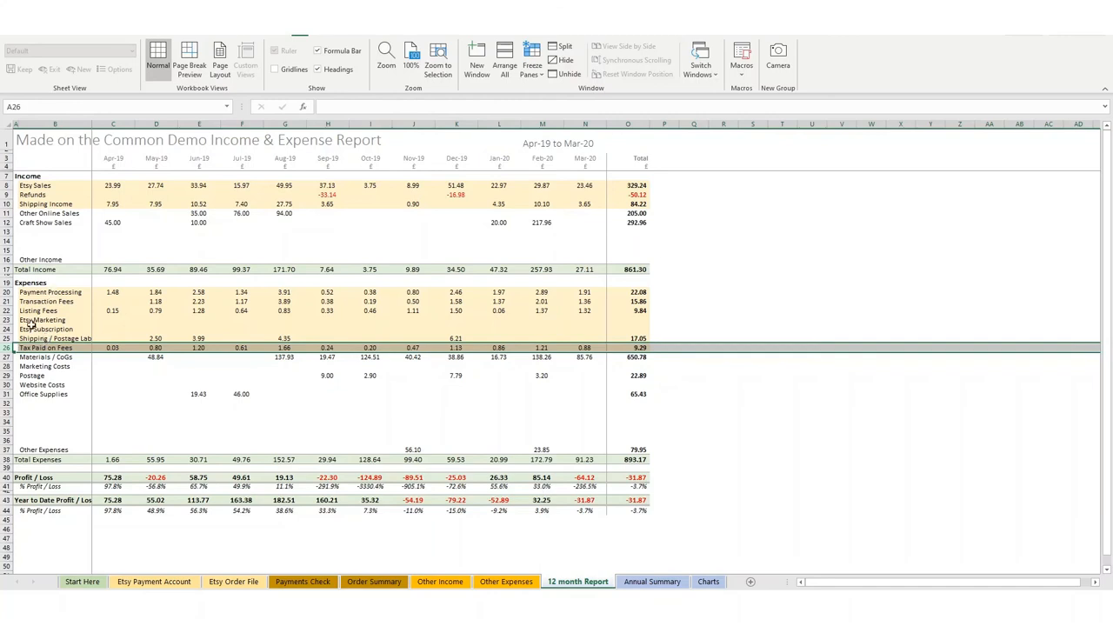
mouse_move(183, 326)
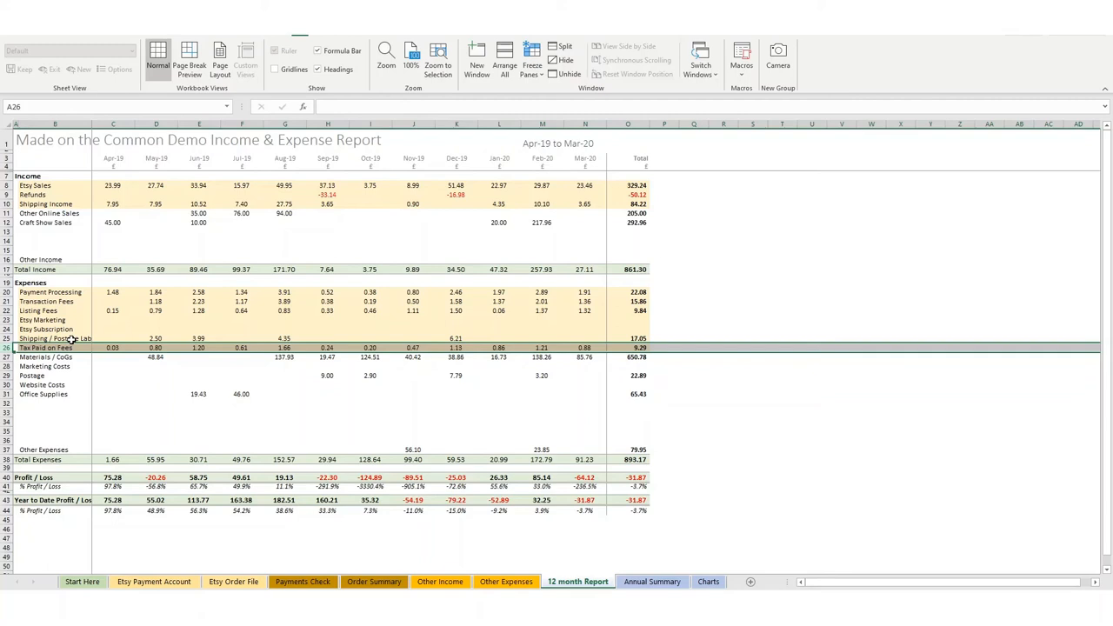
mouse_move(86, 345)
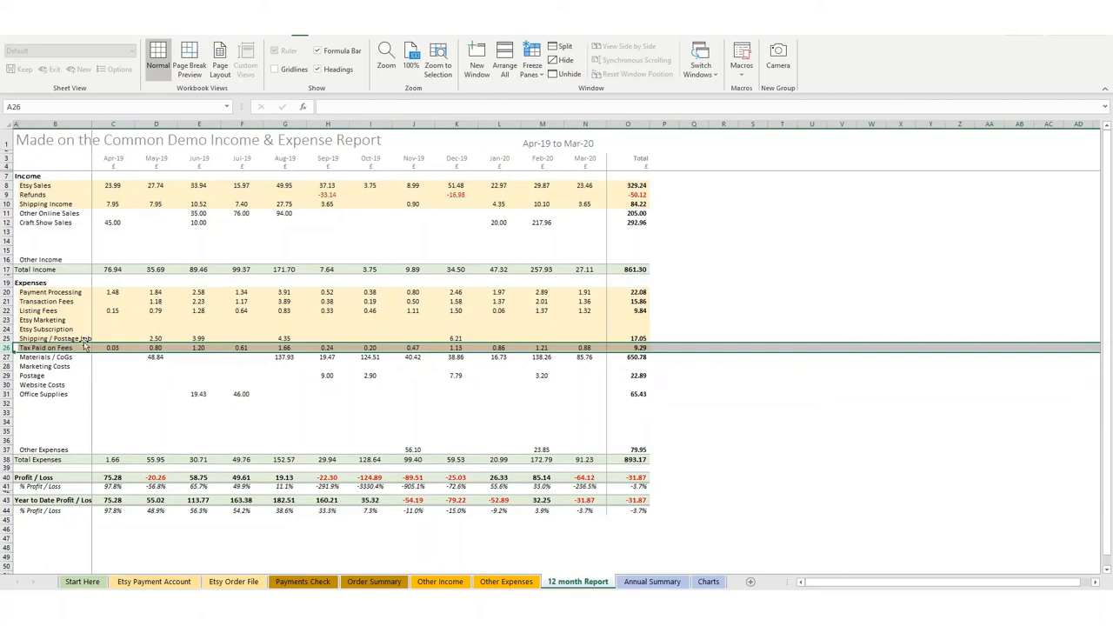
mouse_move(573, 331)
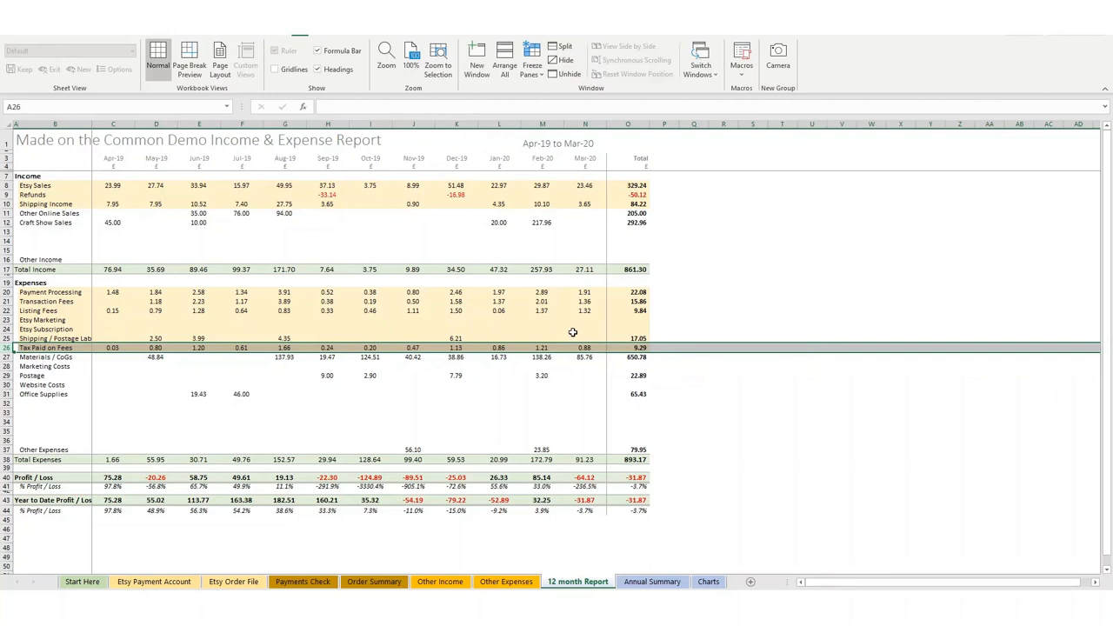
mouse_move(300, 524)
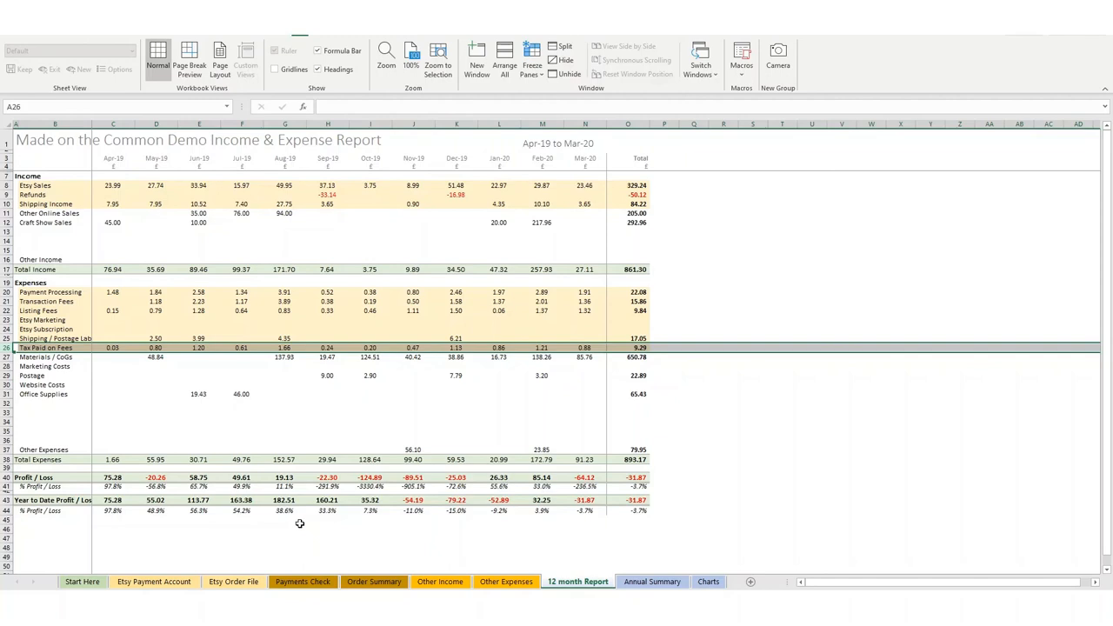